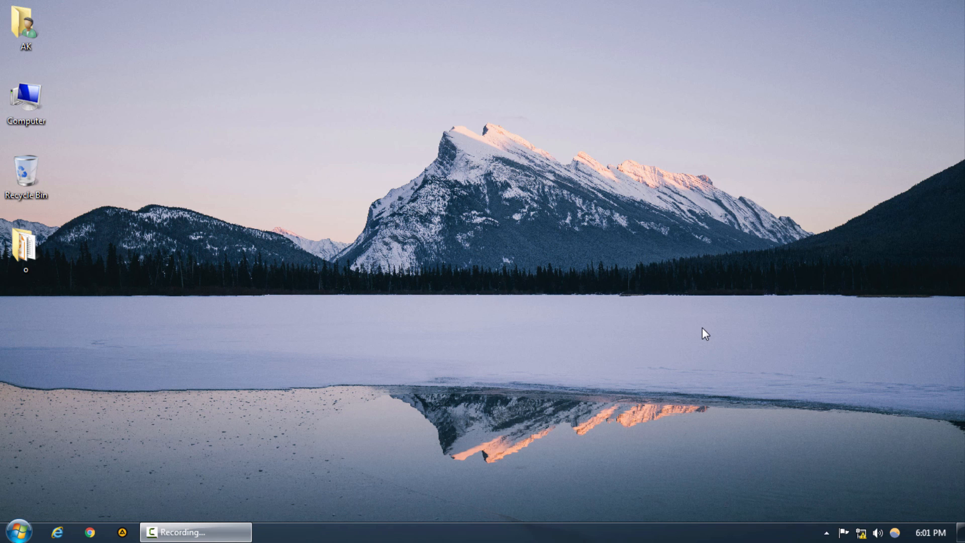
Step: Launch Adobe Photoshop CC 2015 from the Windows 7 Start menu programs list
click(13, 532)
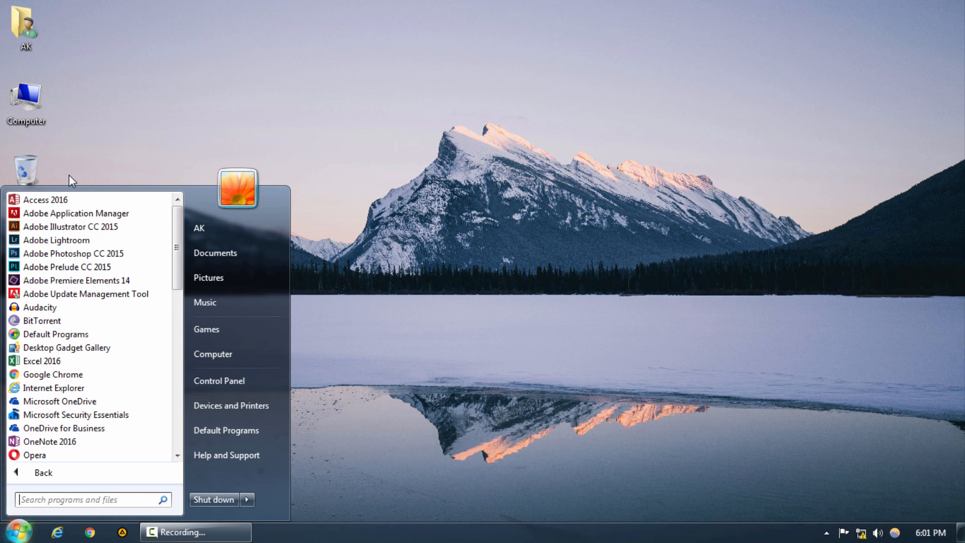
click(380, 399)
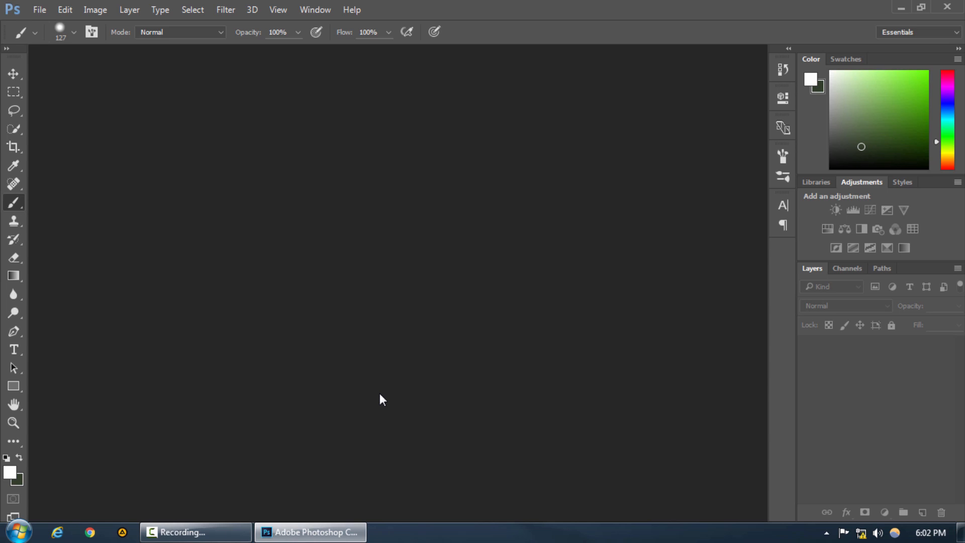
Step: Open IMG_20141114_102822.jpg from the img folder via File > Open
click(39, 10)
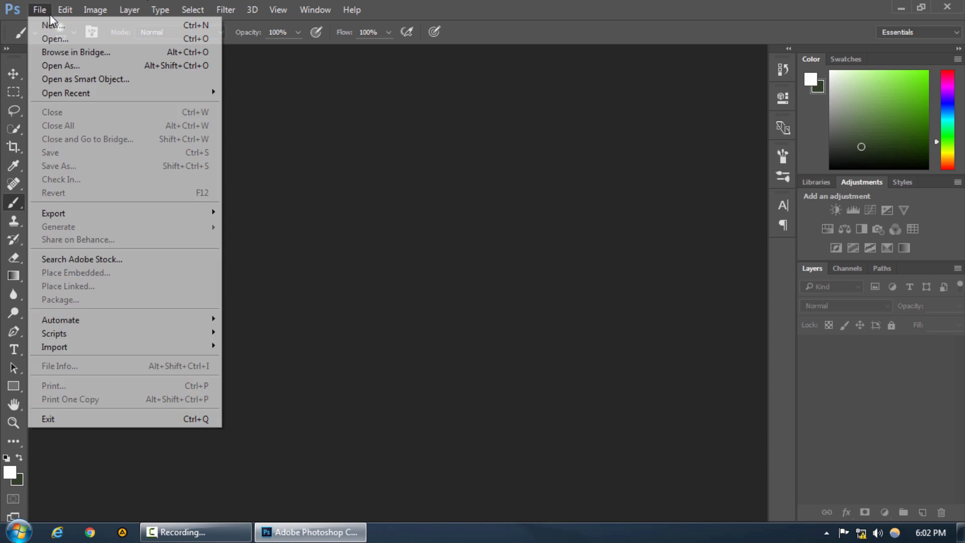
click(55, 39)
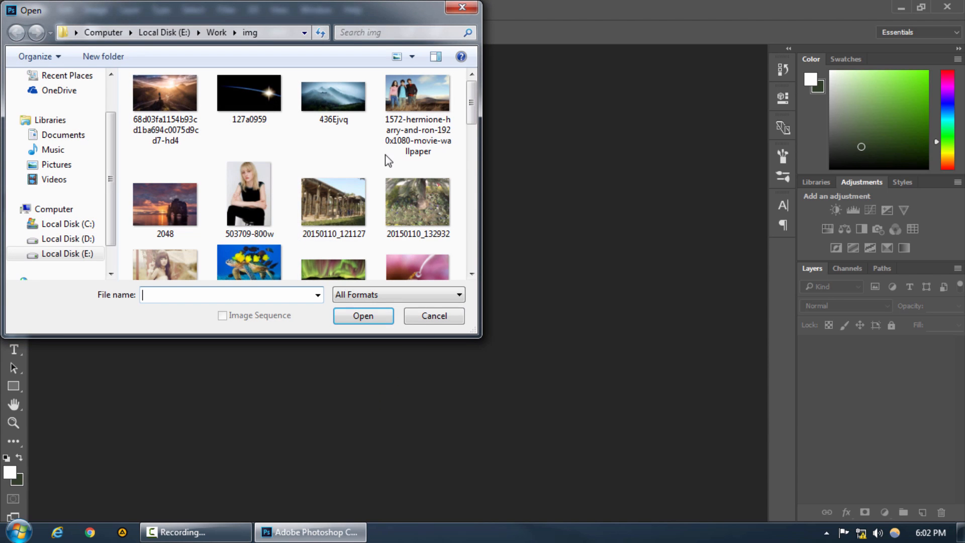
scroll(down, 3)
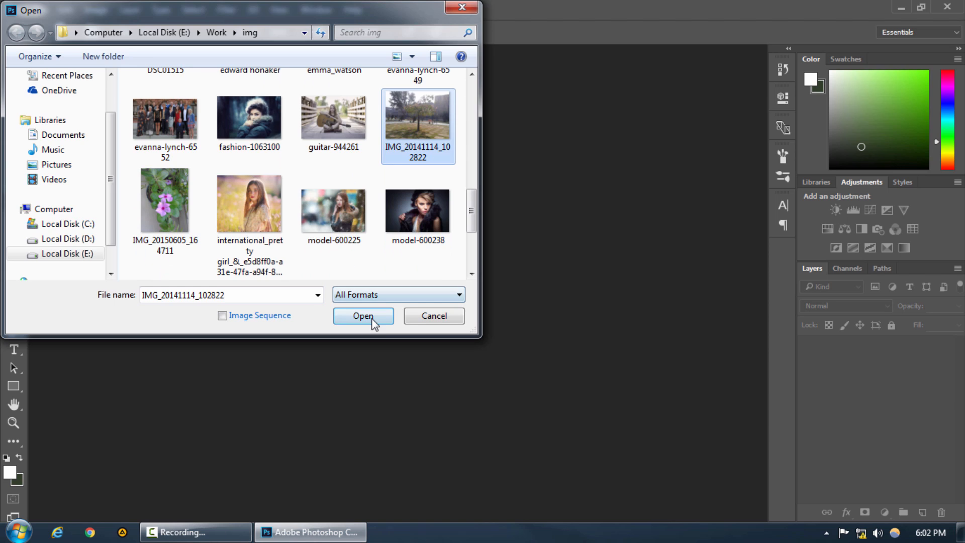
click(363, 315)
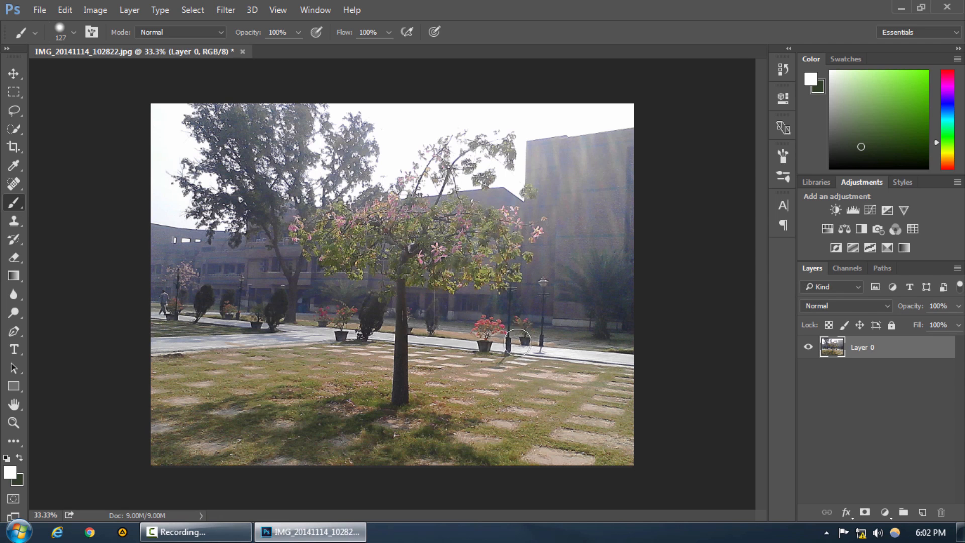
mouse_move(363, 266)
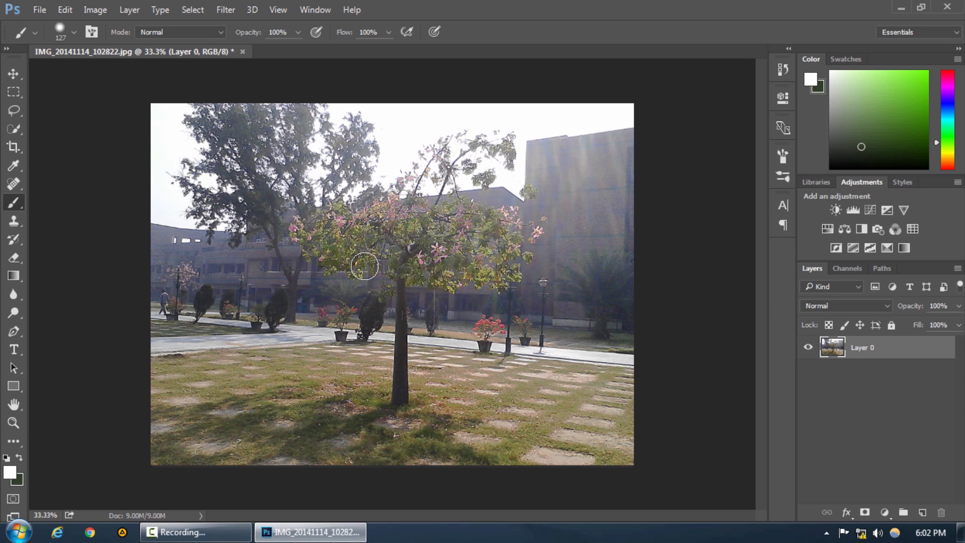
mouse_move(323, 225)
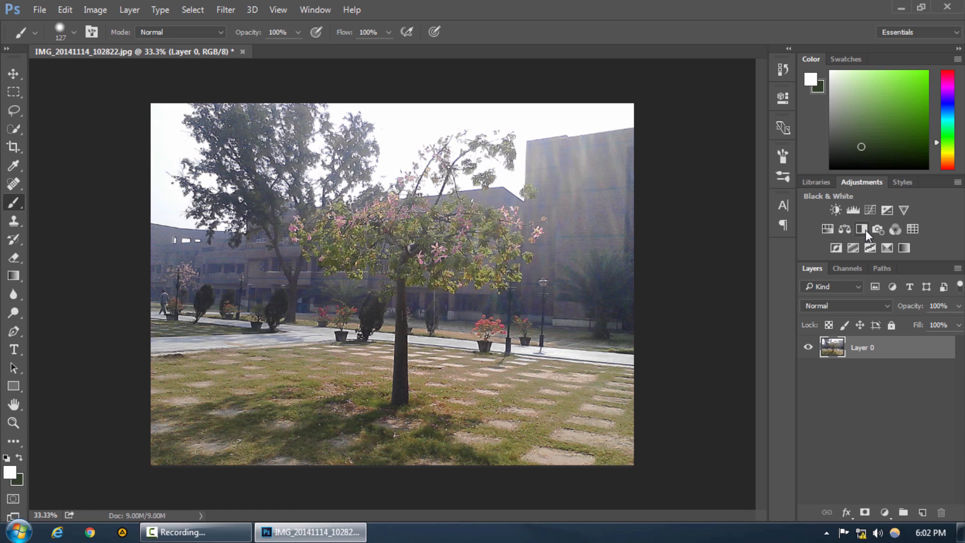
Step: Add a Black & White adjustment layer, test Reds at extremes, and restore it to 40
click(861, 230)
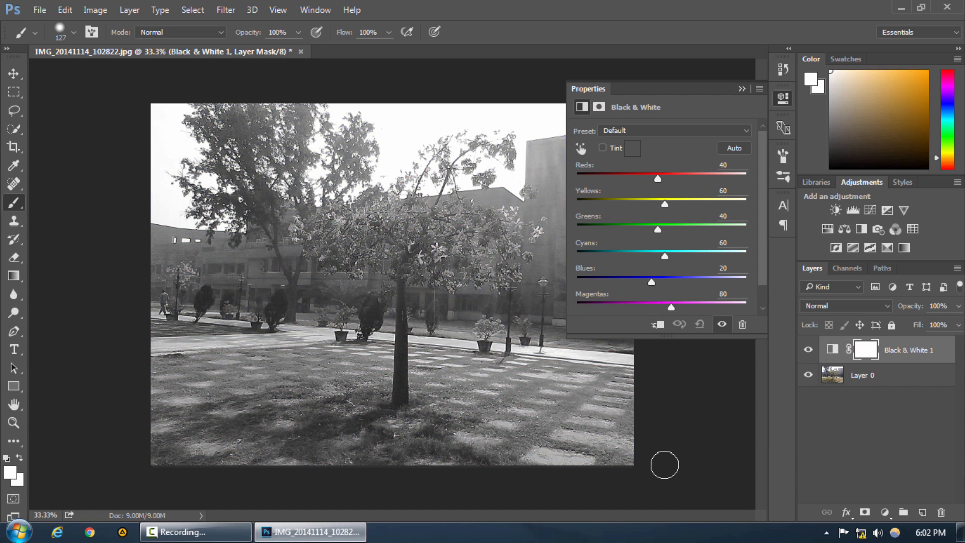
mouse_move(727, 439)
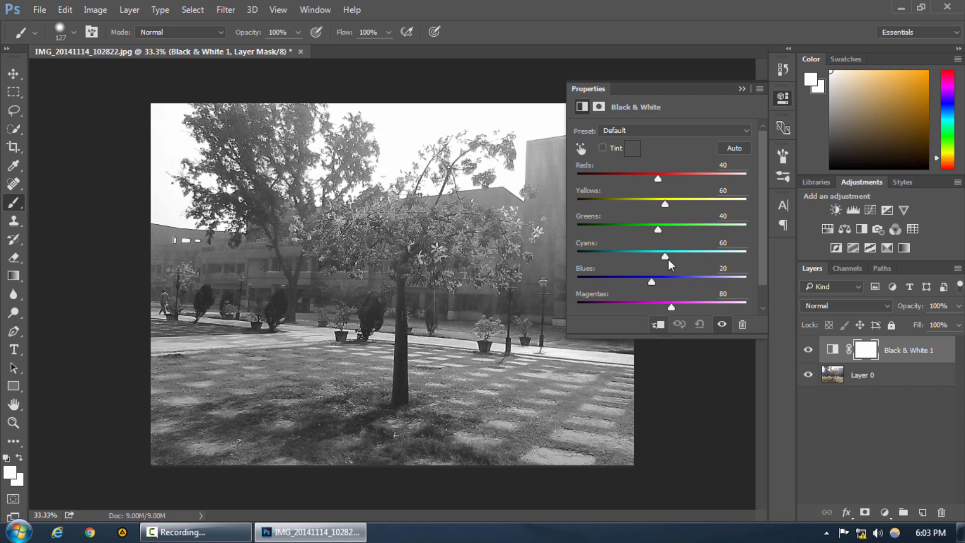
drag(658, 179, 669, 179)
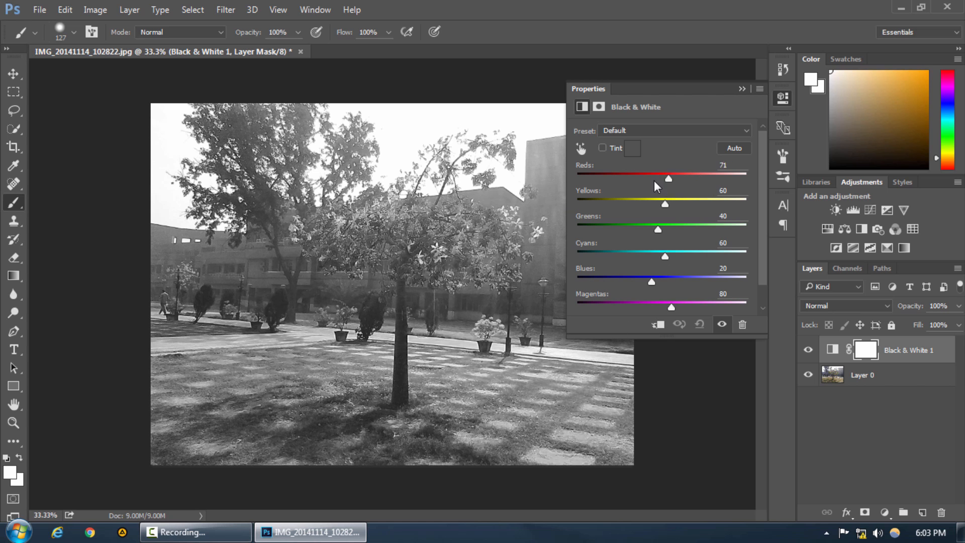
drag(669, 179, 747, 178)
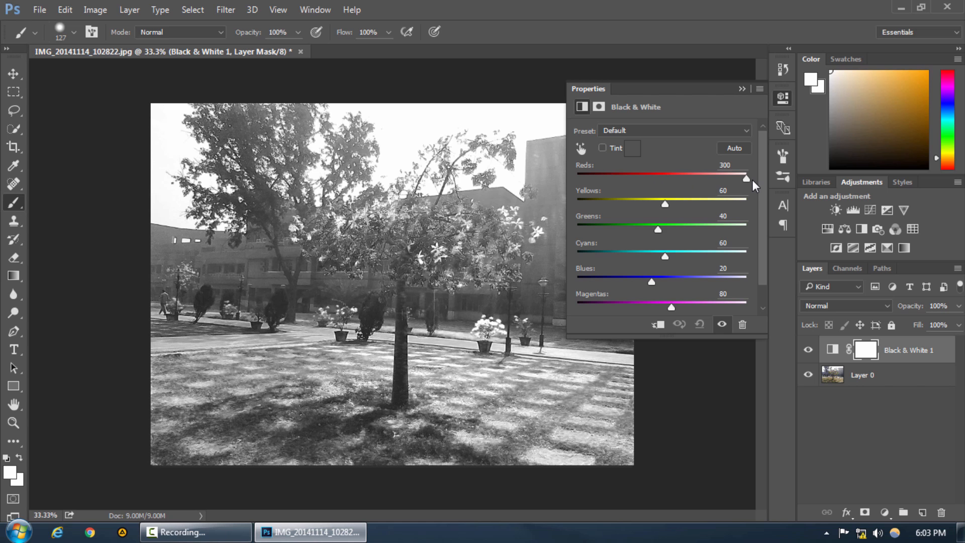
drag(746, 178, 595, 179)
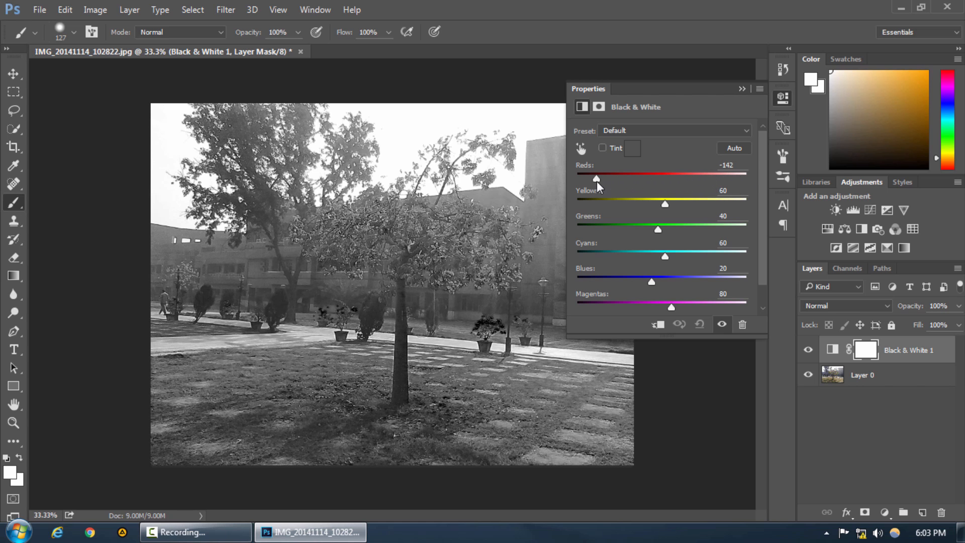
drag(596, 179, 611, 179)
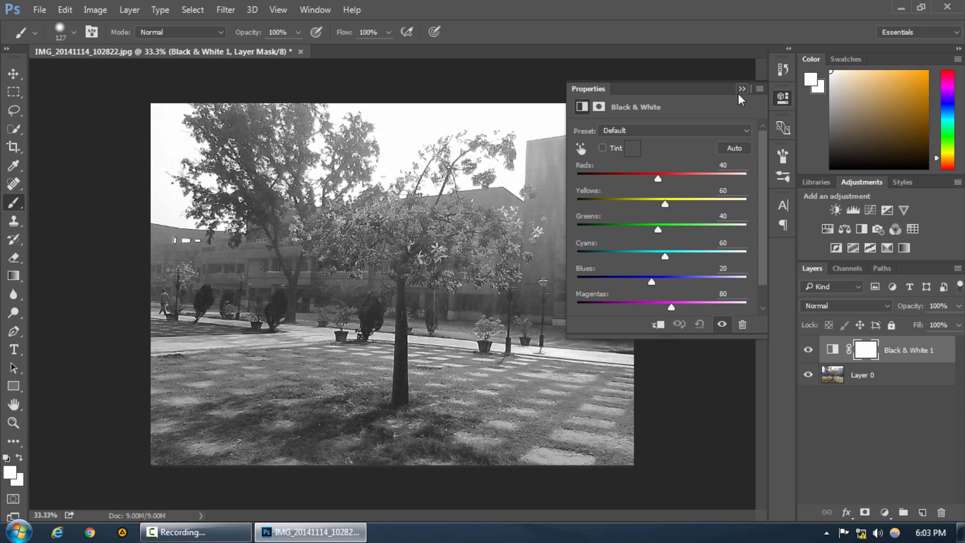
click(743, 89)
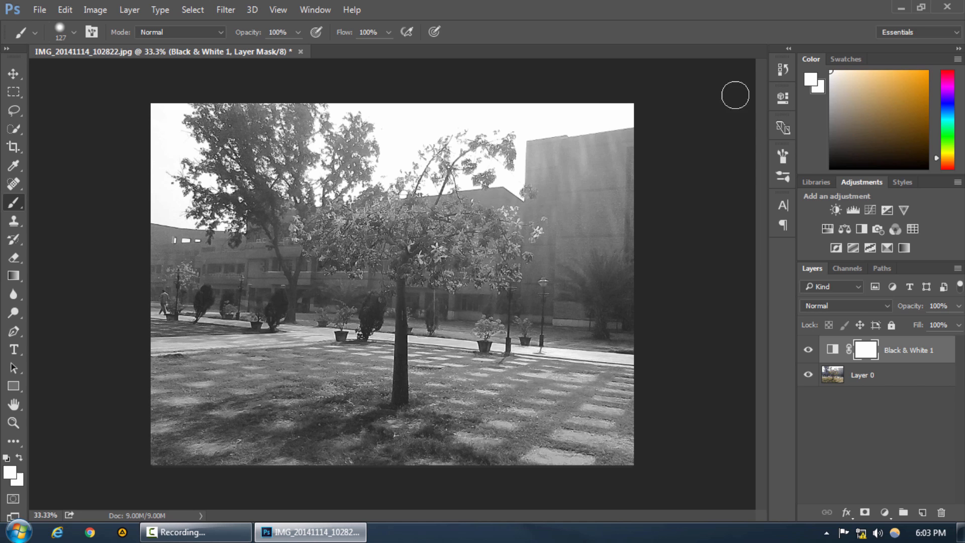
mouse_move(505, 212)
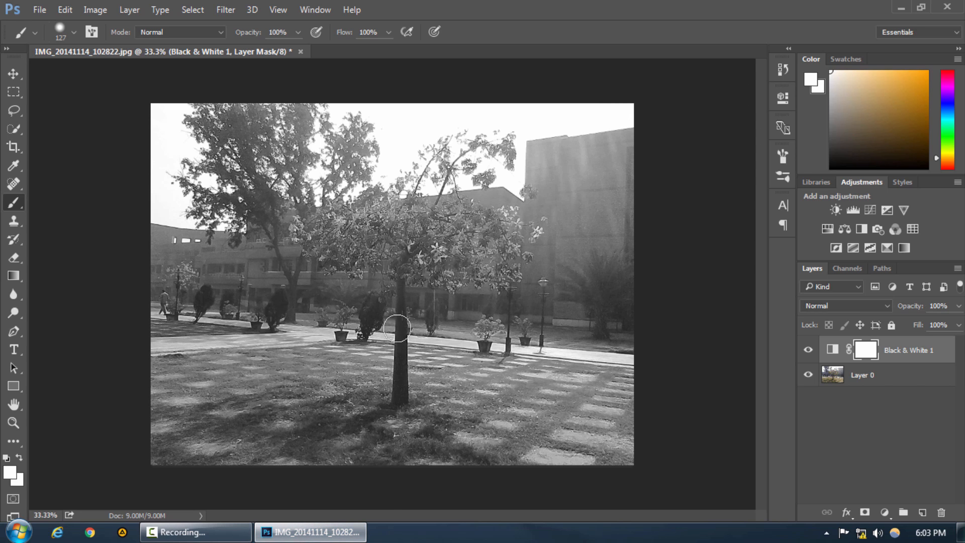
mouse_move(469, 249)
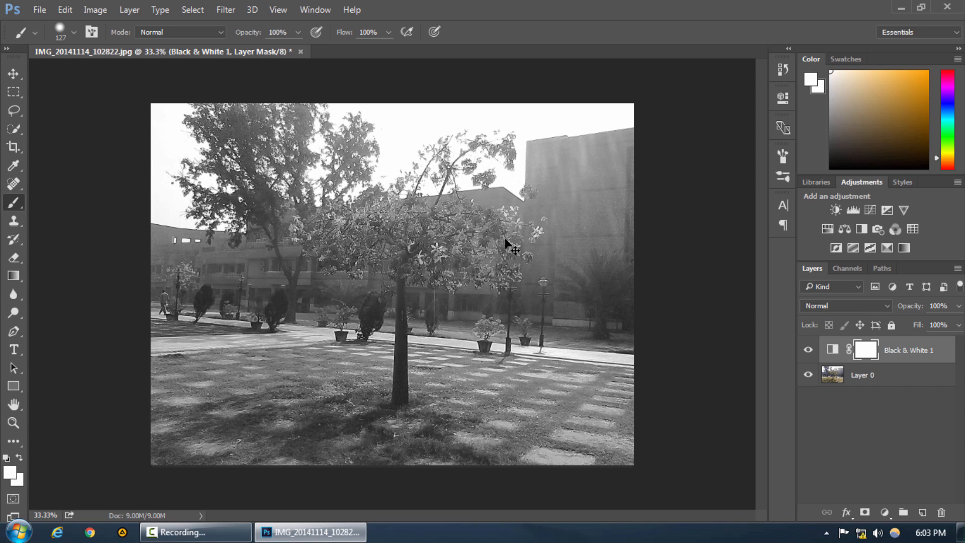
mouse_move(14, 276)
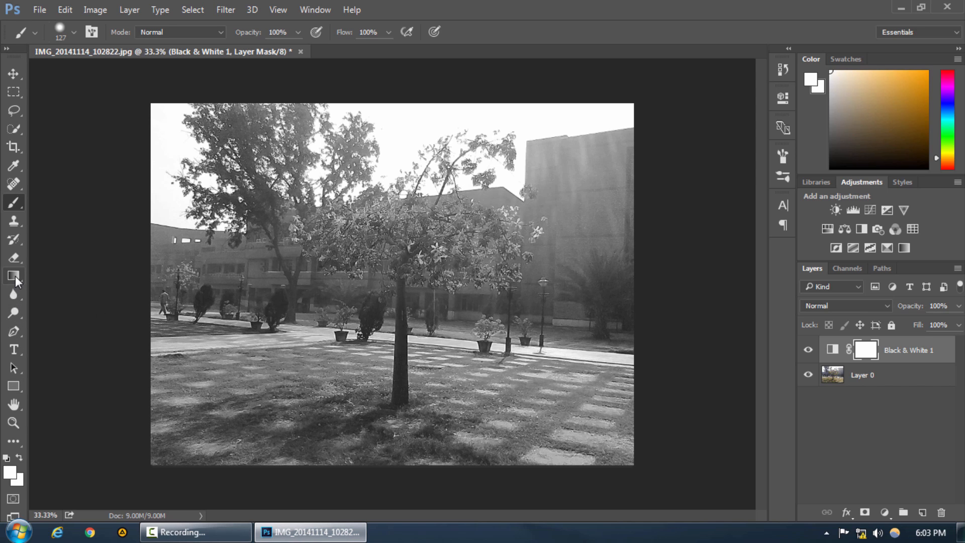
Step: Switch to the Eraser tool from the toolbar
click(13, 257)
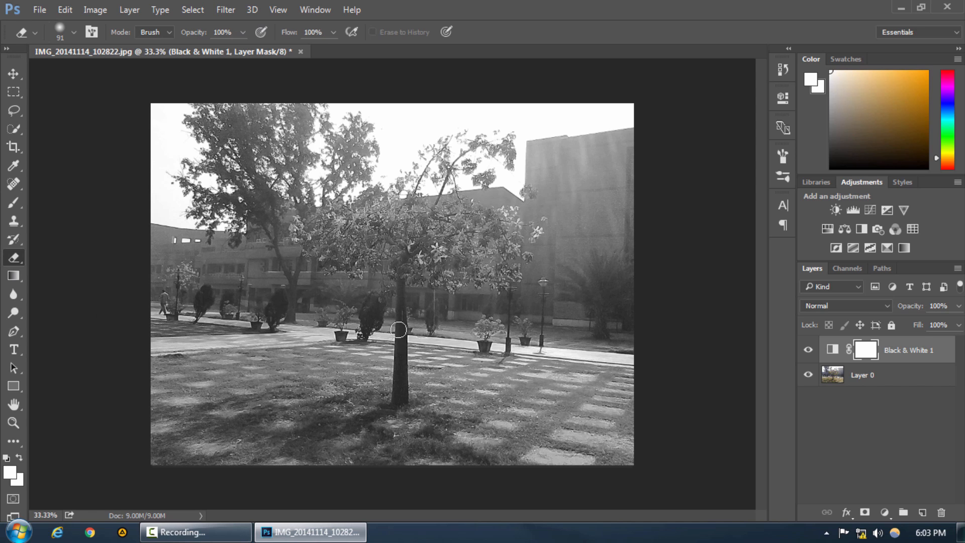
mouse_move(583, 304)
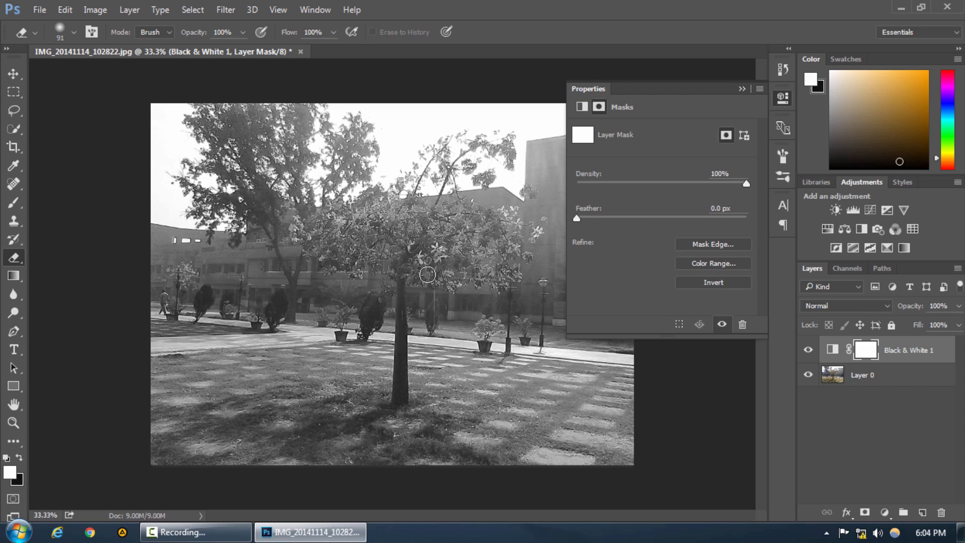
Step: Erase the Black & White mask over one central-tree blossom cluster to show pink
drag(428, 274, 439, 260)
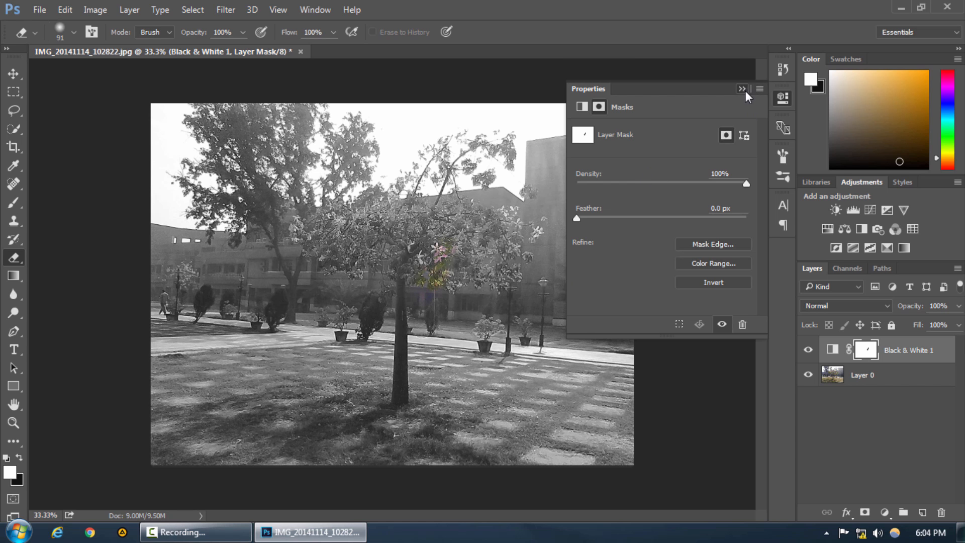
click(743, 88)
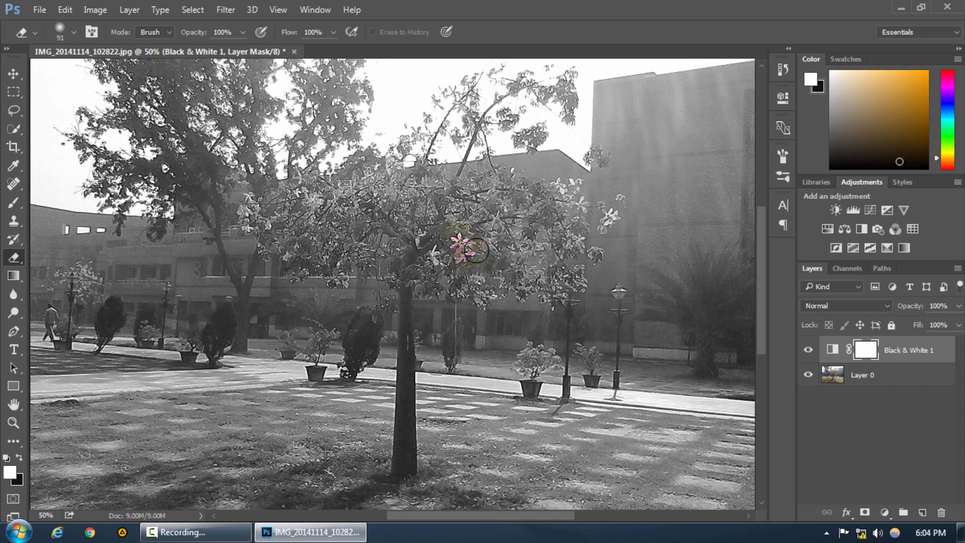
Step: Erase the mask over central-tree leaves and the pink potted flowers near the lamp post
drag(474, 250, 489, 290)
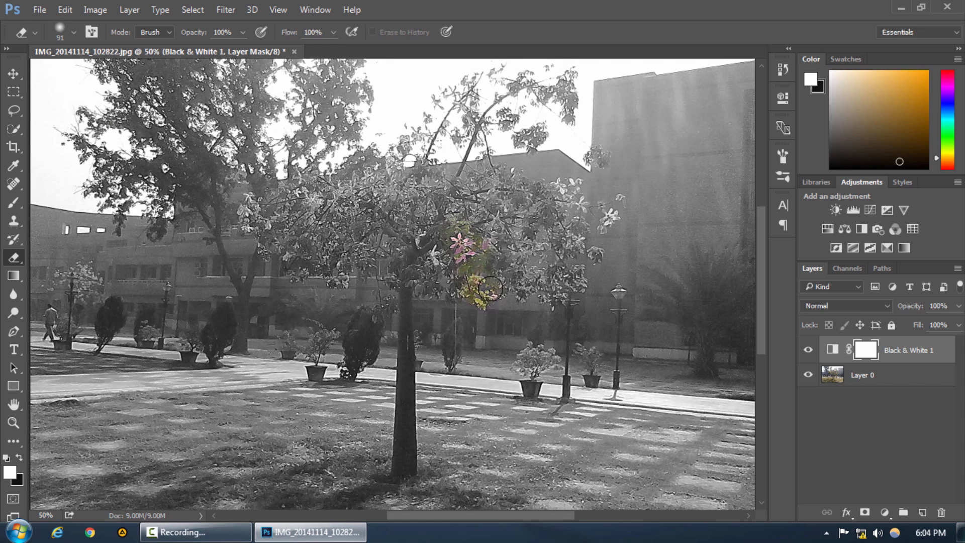
drag(490, 290, 526, 286)
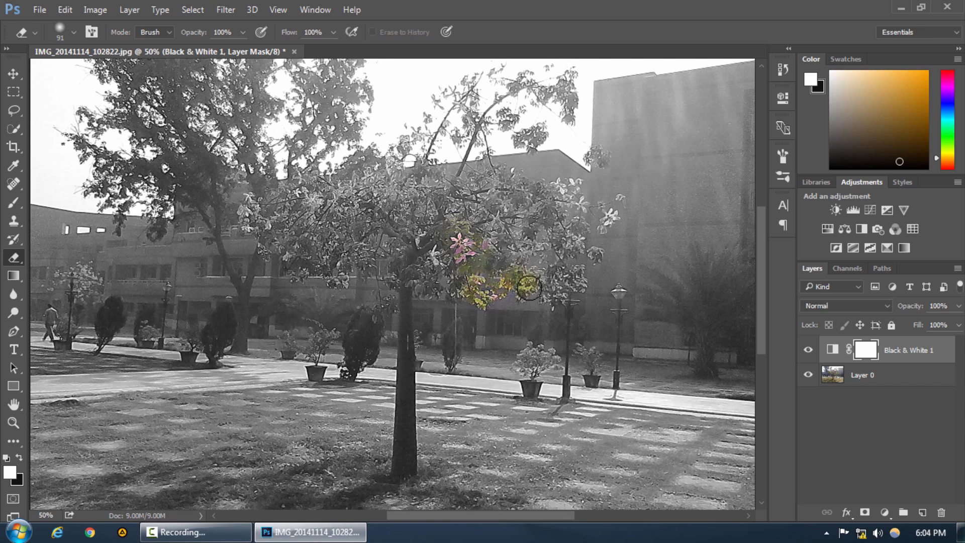
drag(527, 285, 477, 248)
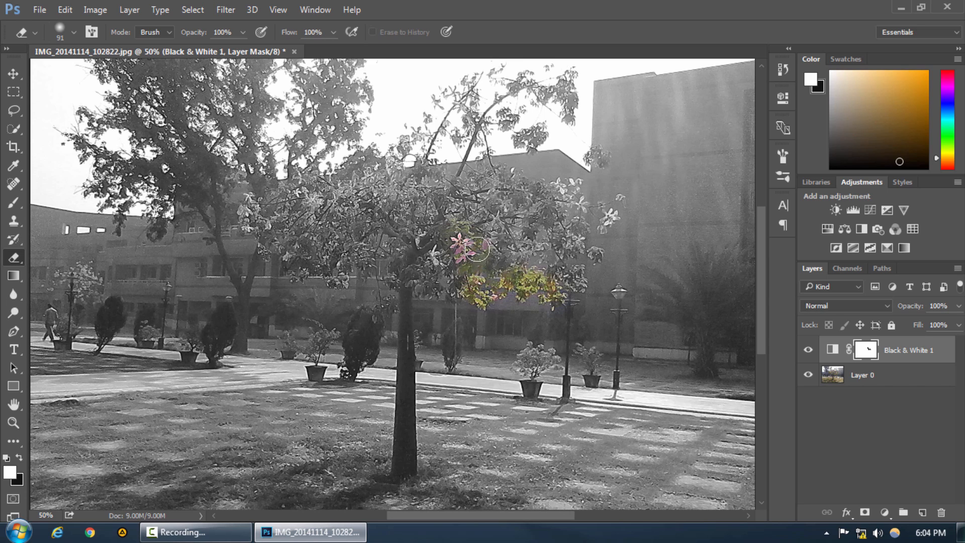
drag(477, 247, 573, 403)
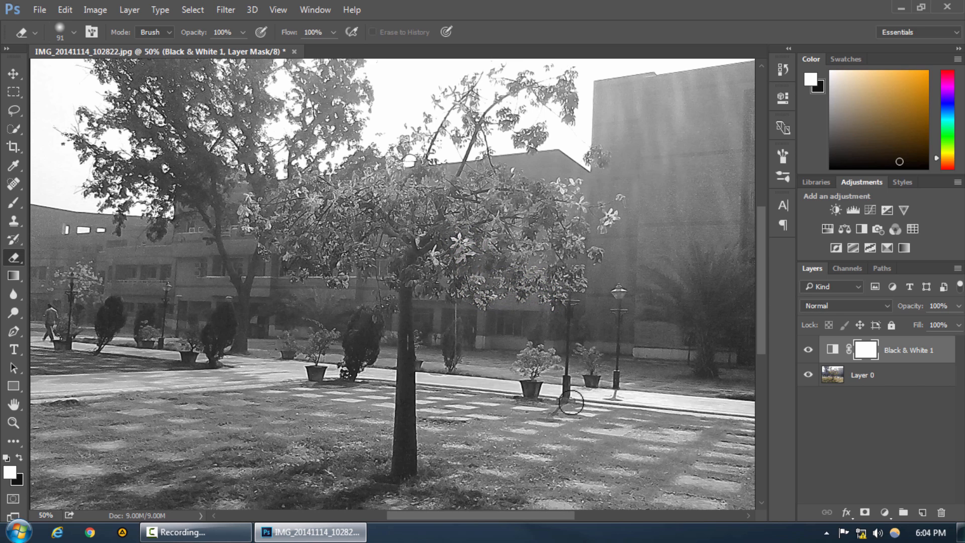
drag(554, 406, 543, 354)
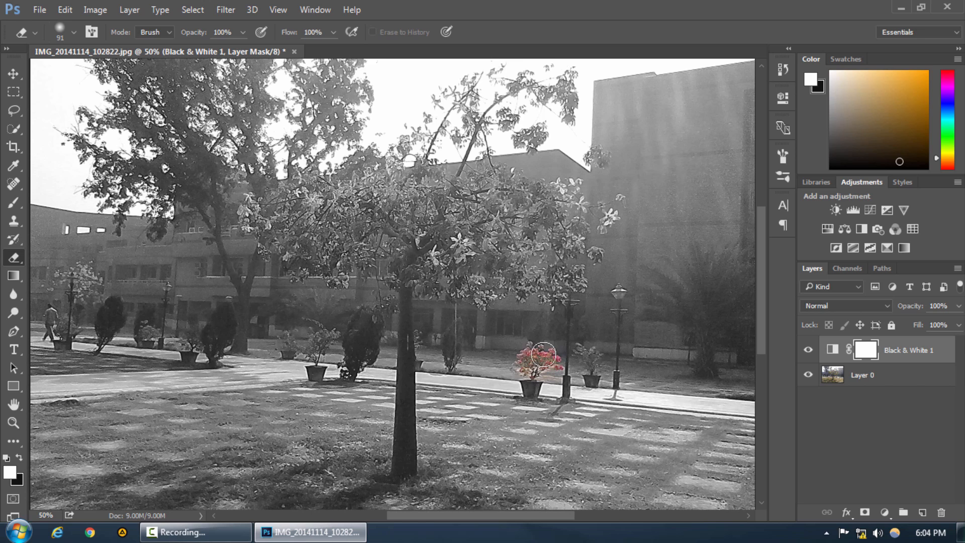
drag(542, 351, 532, 369)
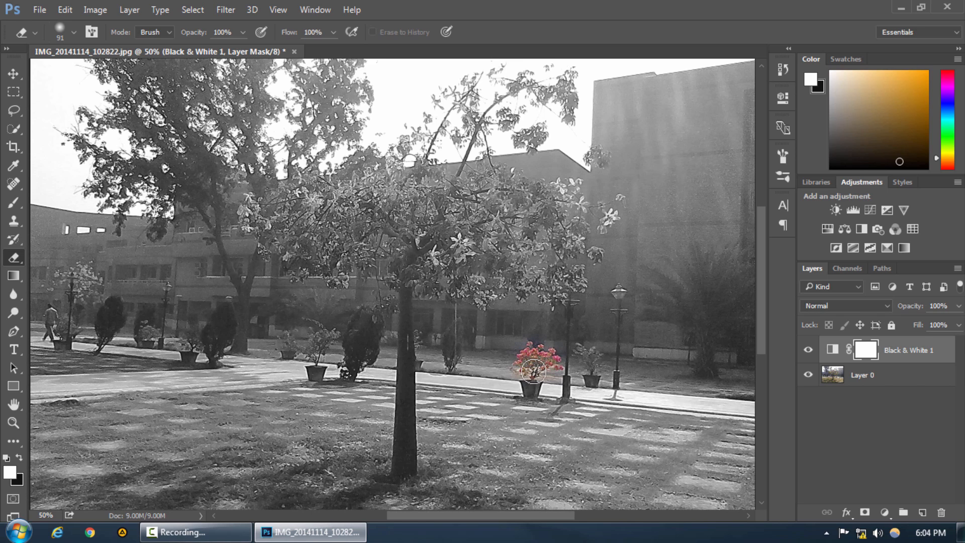
drag(533, 370, 596, 379)
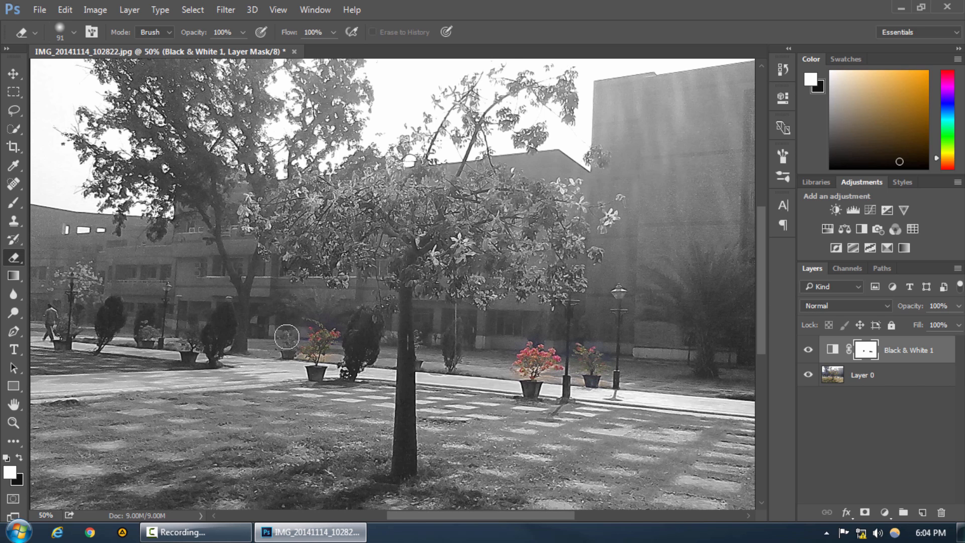
Step: Reveal colour in the small left pots, the far-left purple tree, and central-tree pink flowers
drag(287, 337, 301, 348)
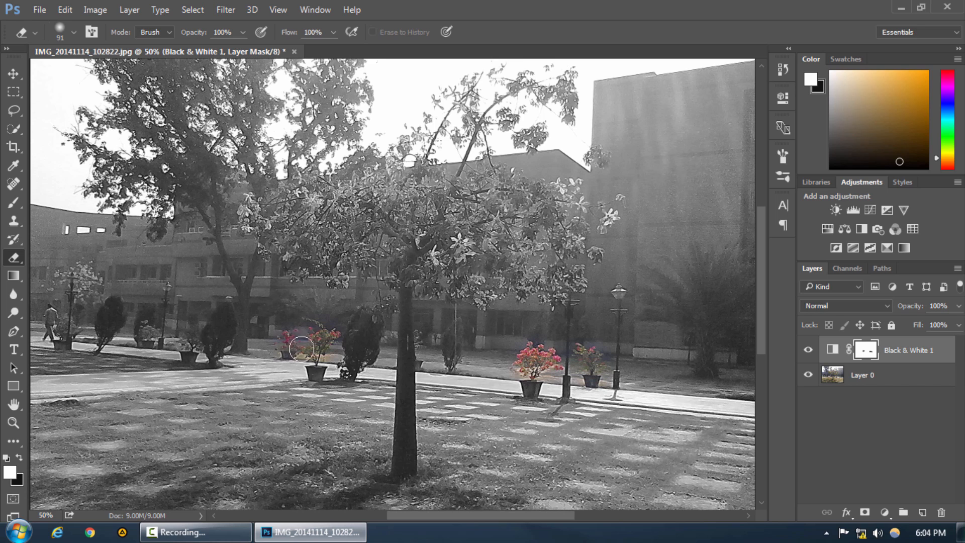
drag(301, 347, 93, 283)
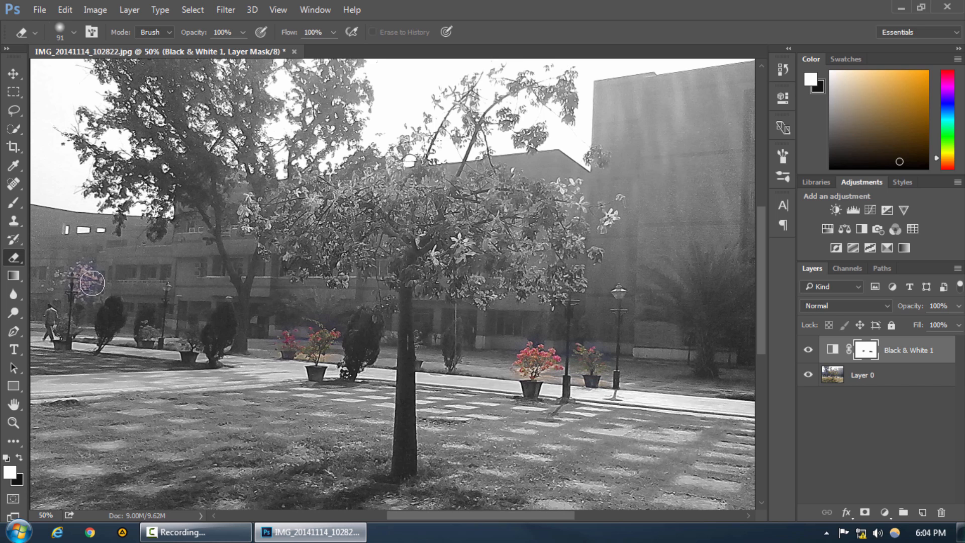
drag(92, 282, 171, 316)
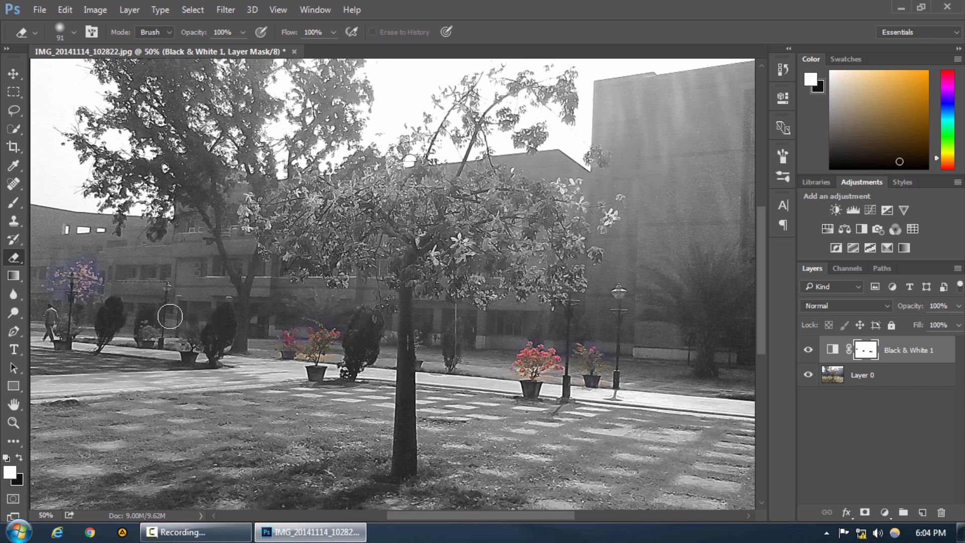
drag(170, 316, 88, 282)
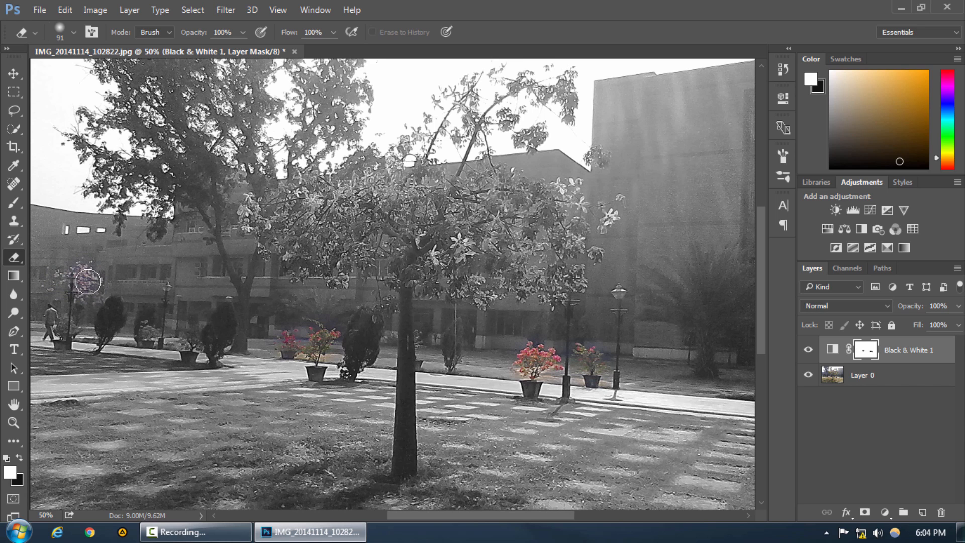
drag(85, 281, 134, 335)
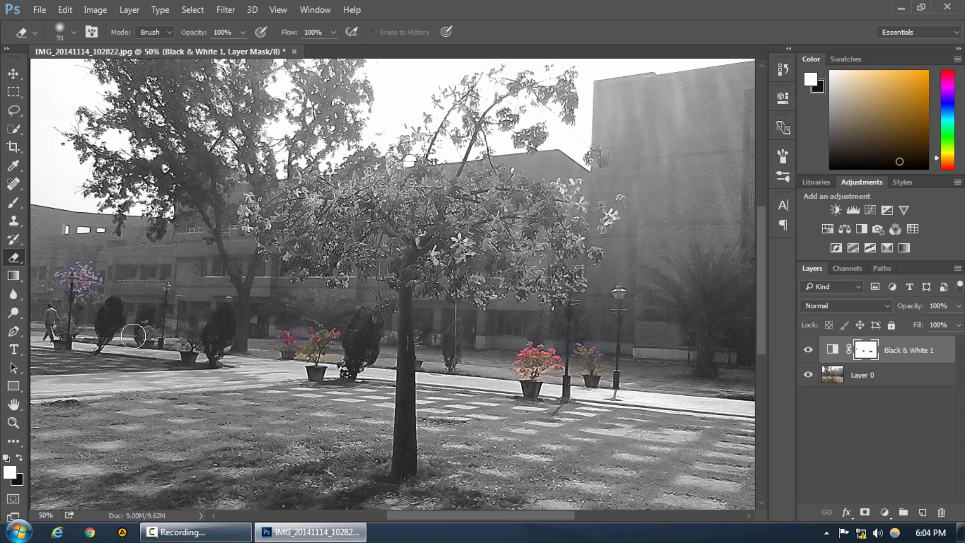
drag(134, 336, 149, 331)
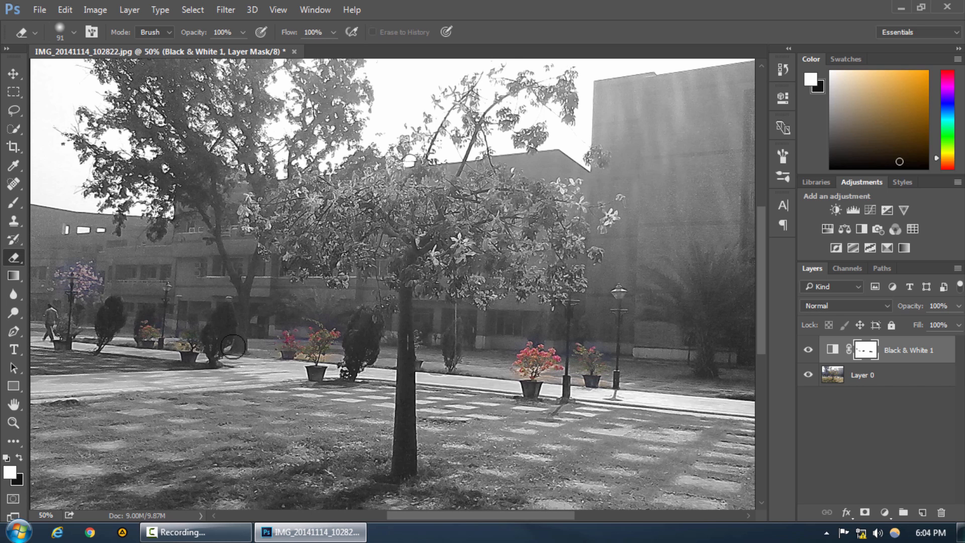
click(467, 255)
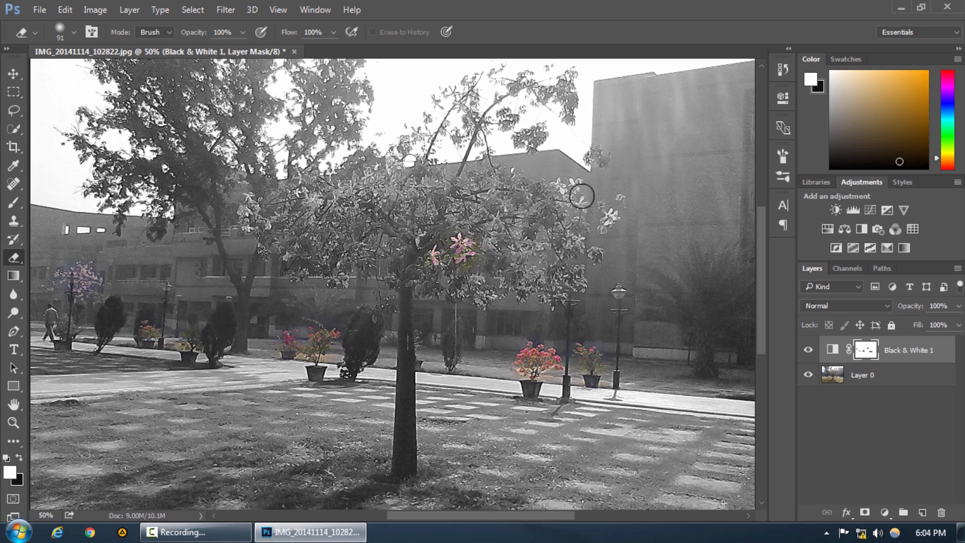
drag(580, 196, 614, 212)
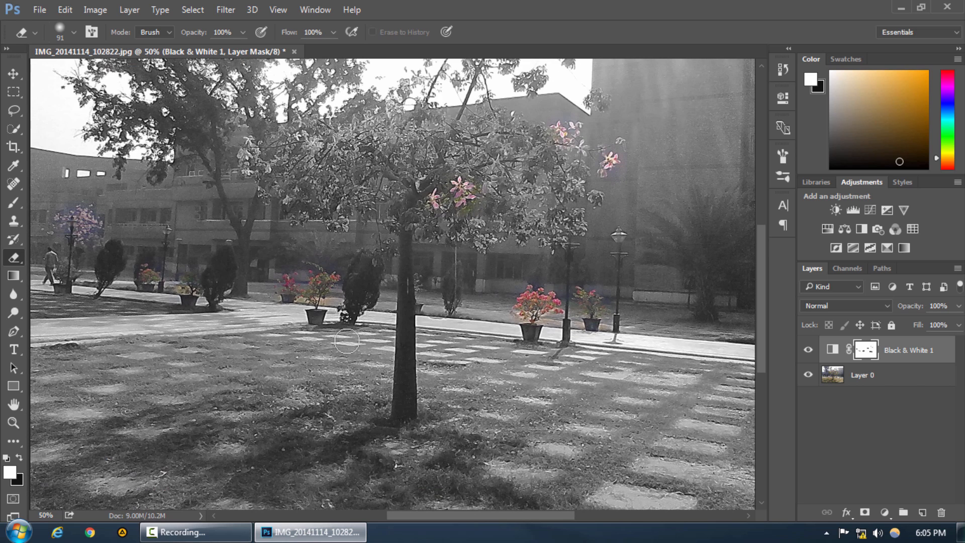
mouse_move(30, 443)
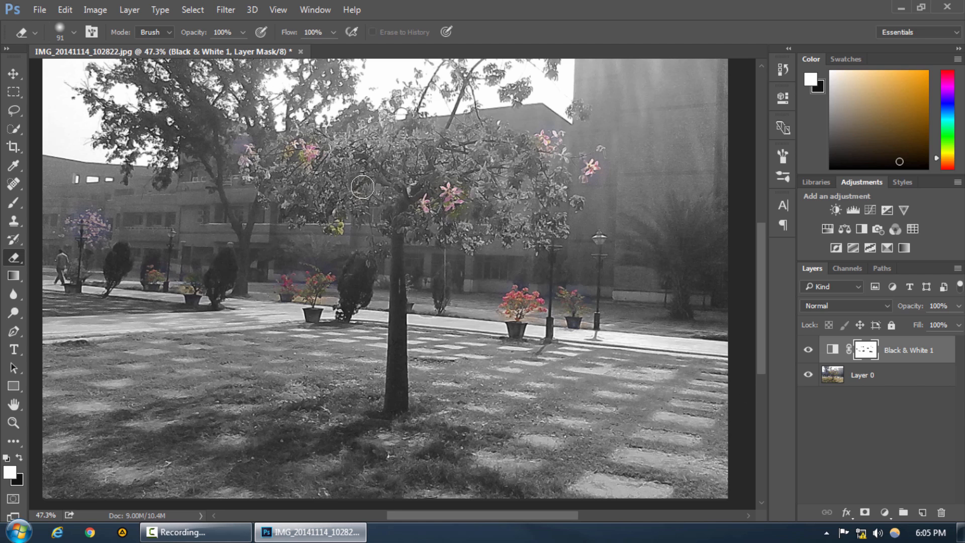
Step: Erase the mask across the central tree's left branches, trunk area and right-side leaves
drag(362, 186, 252, 179)
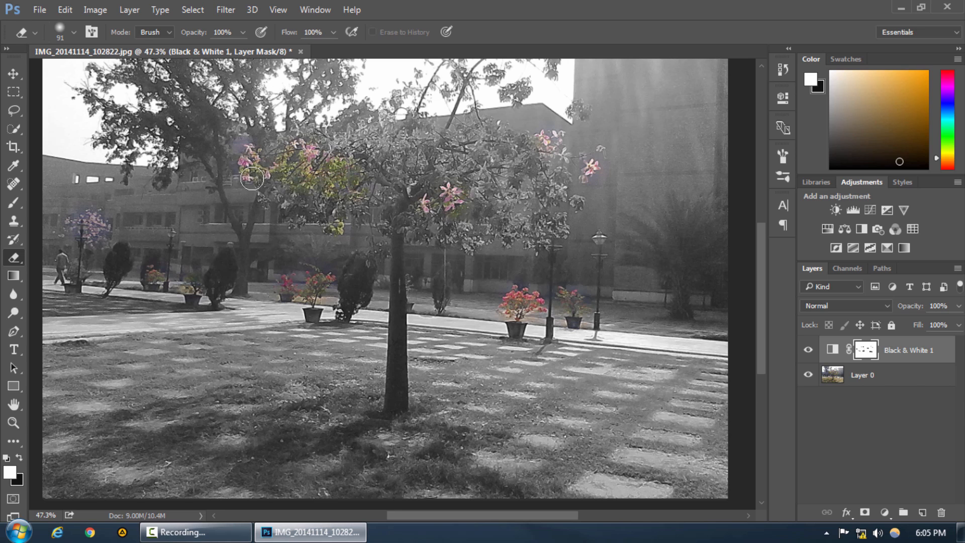
drag(252, 178, 301, 220)
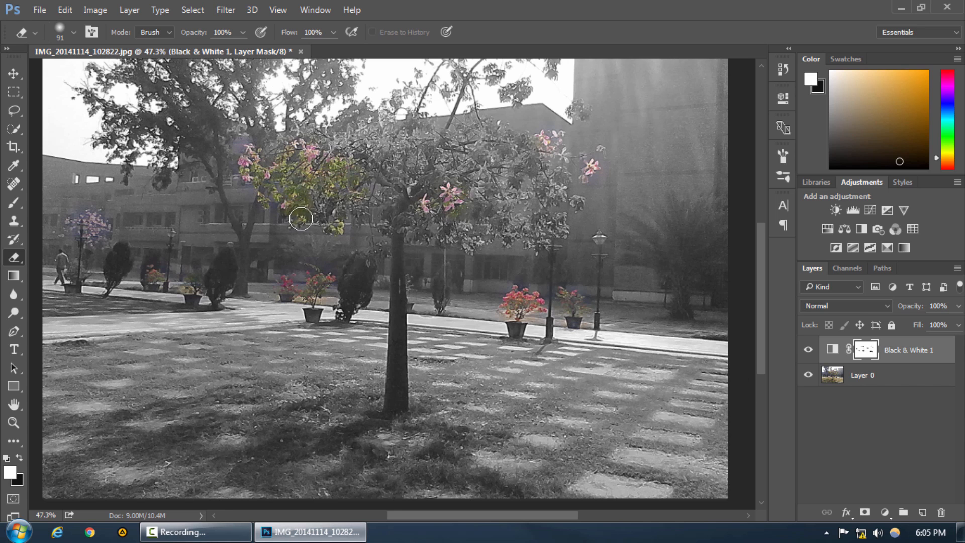
drag(300, 220, 394, 220)
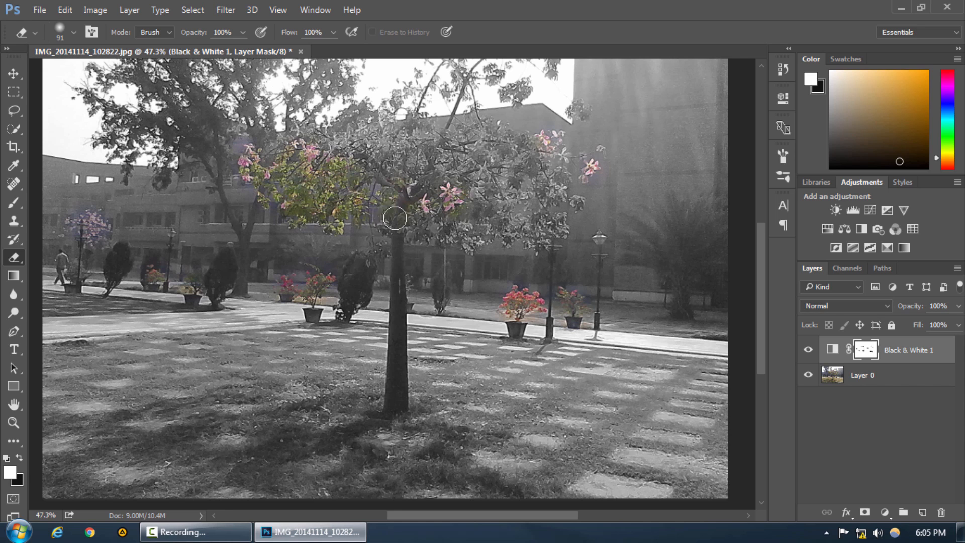
drag(394, 217, 398, 388)
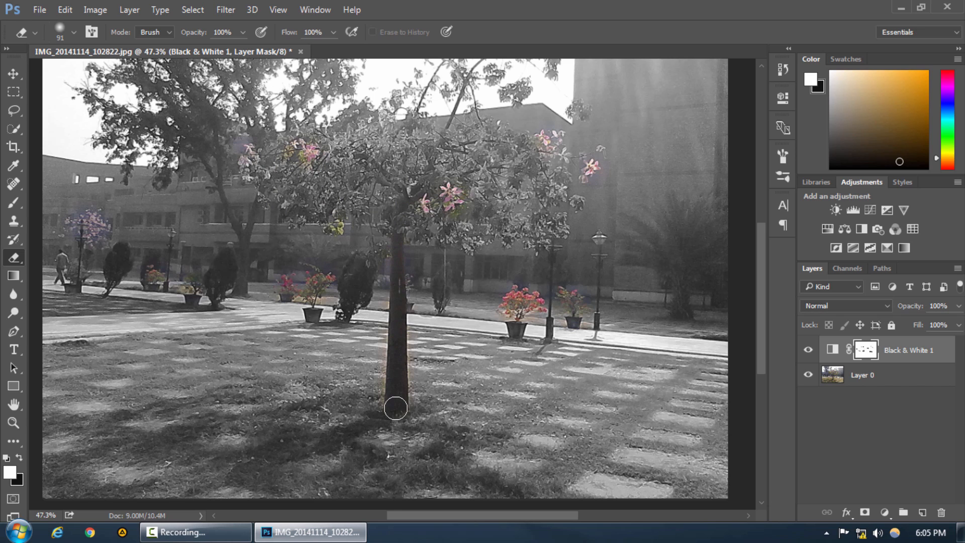
drag(395, 407, 426, 236)
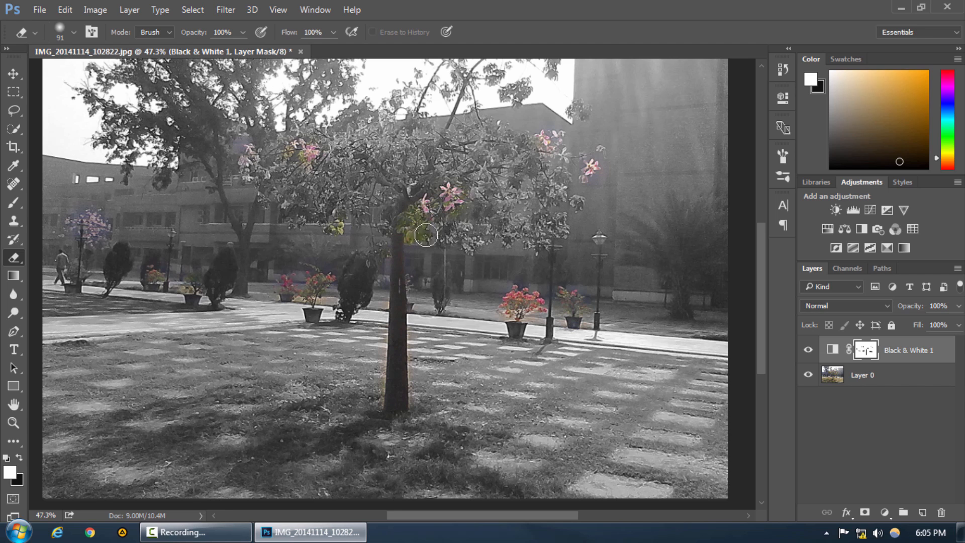
drag(426, 236, 508, 237)
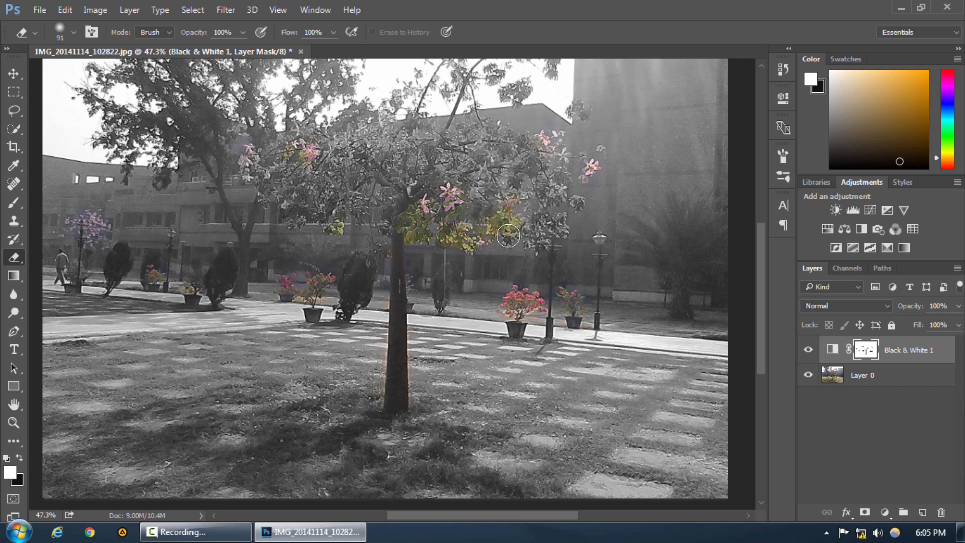
drag(508, 236, 562, 222)
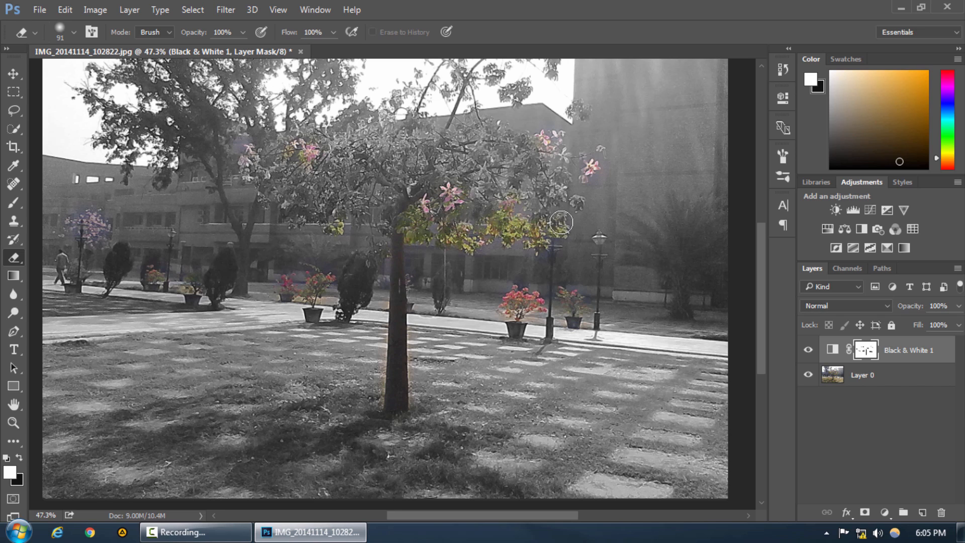
drag(560, 222, 577, 205)
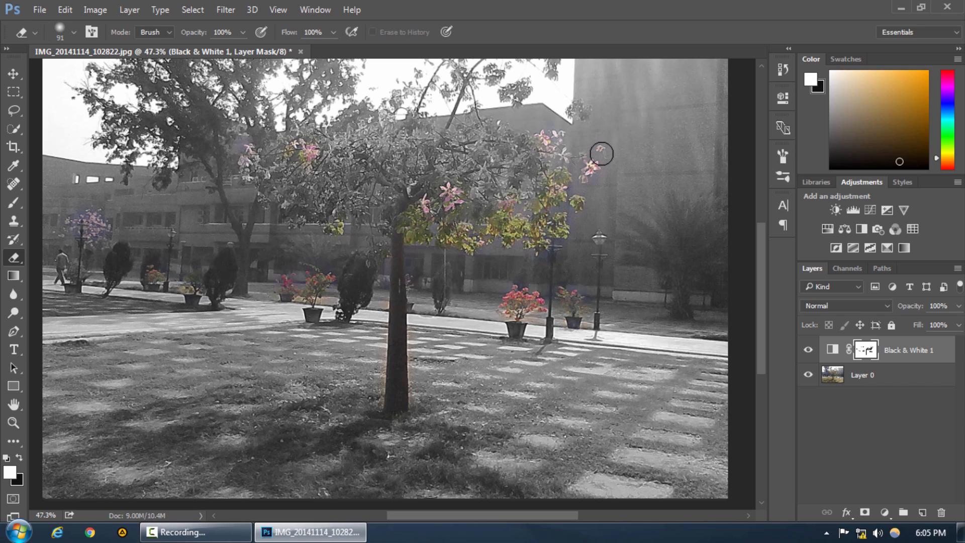
Step: Fill in colour along the canopy's right edge, top, left edge and inner area
drag(601, 153, 546, 134)
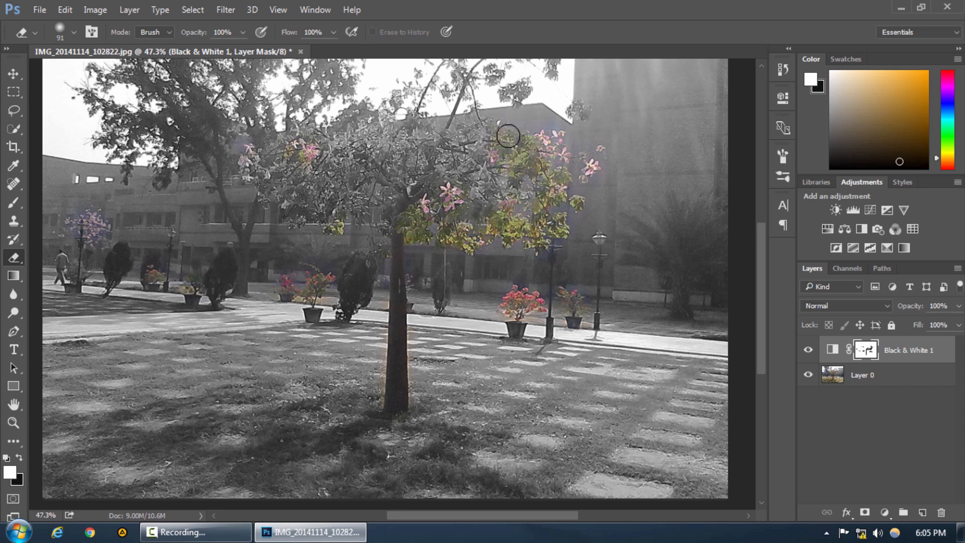
drag(508, 137, 389, 129)
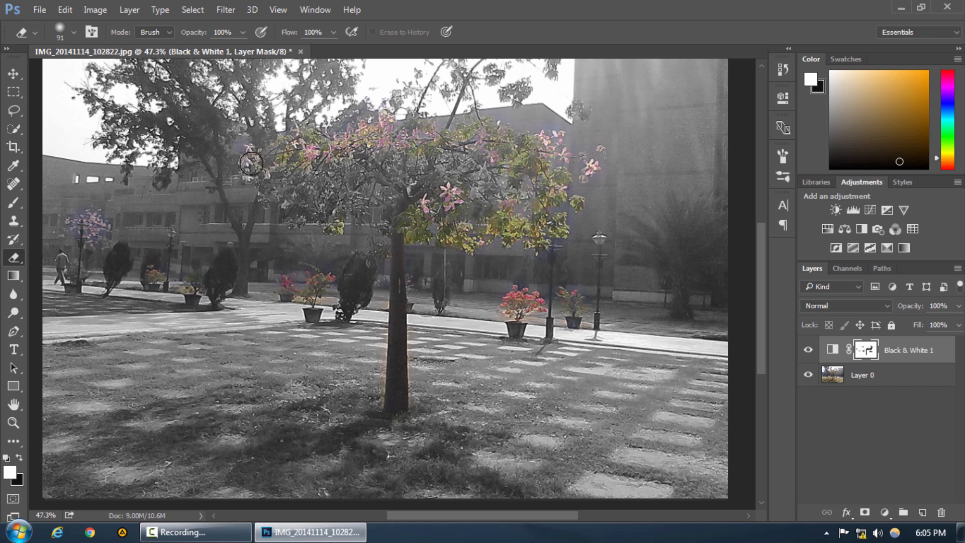
drag(250, 163, 300, 195)
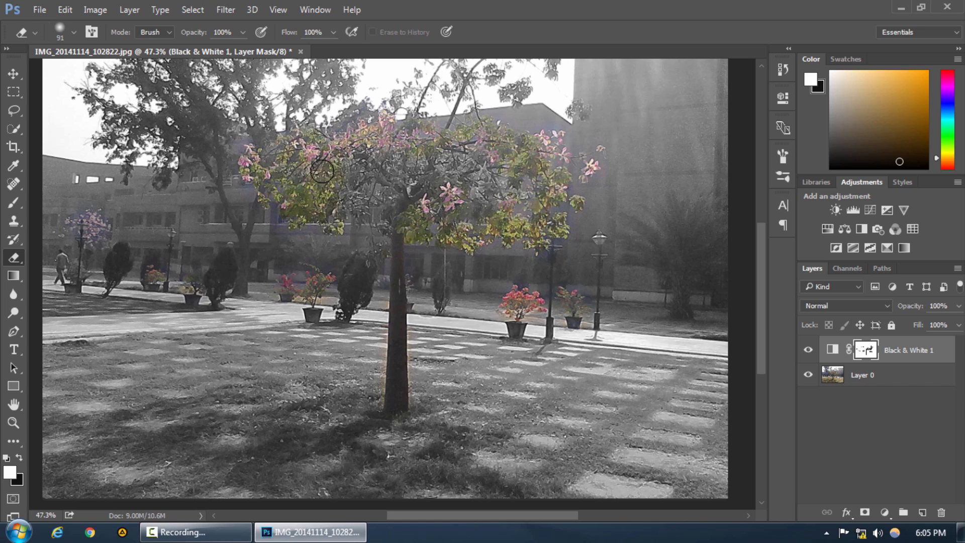
drag(322, 171, 367, 193)
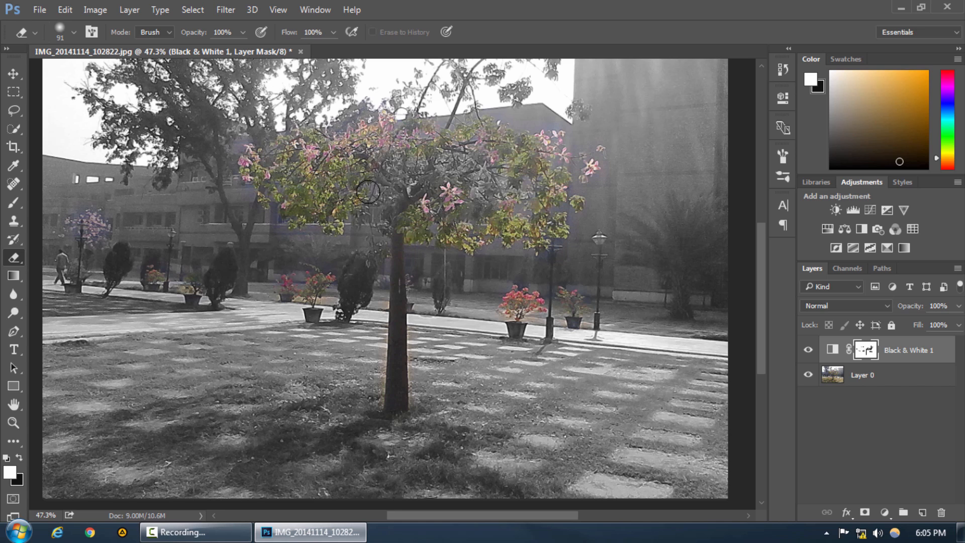
drag(367, 191, 450, 187)
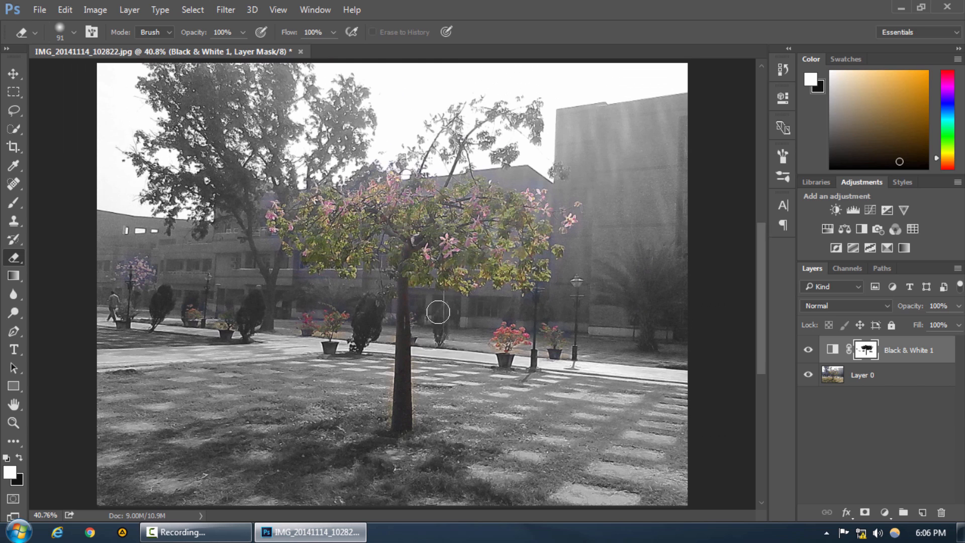
mouse_move(441, 420)
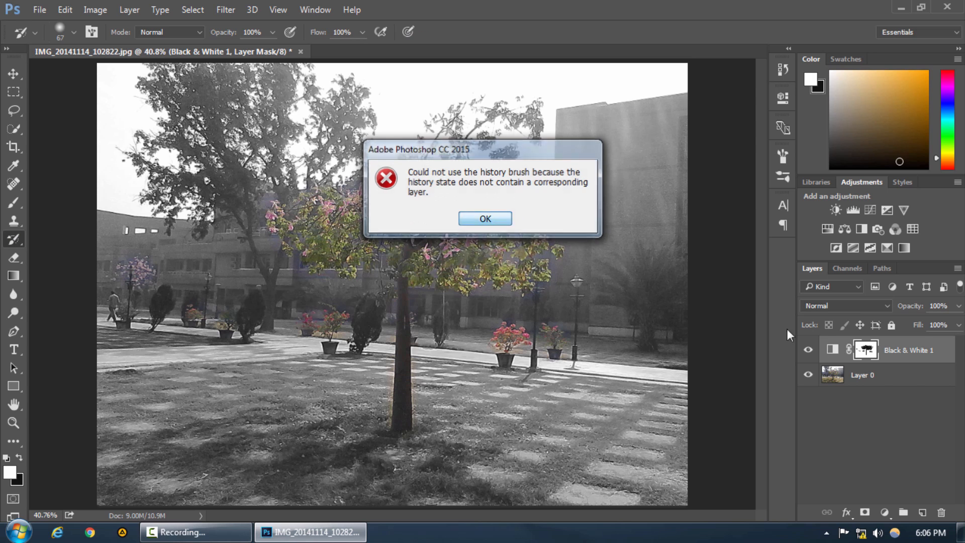
Step: Dismiss the History Brush error, retarget the mask, and paint the potted flowers and left tree grey
click(484, 218)
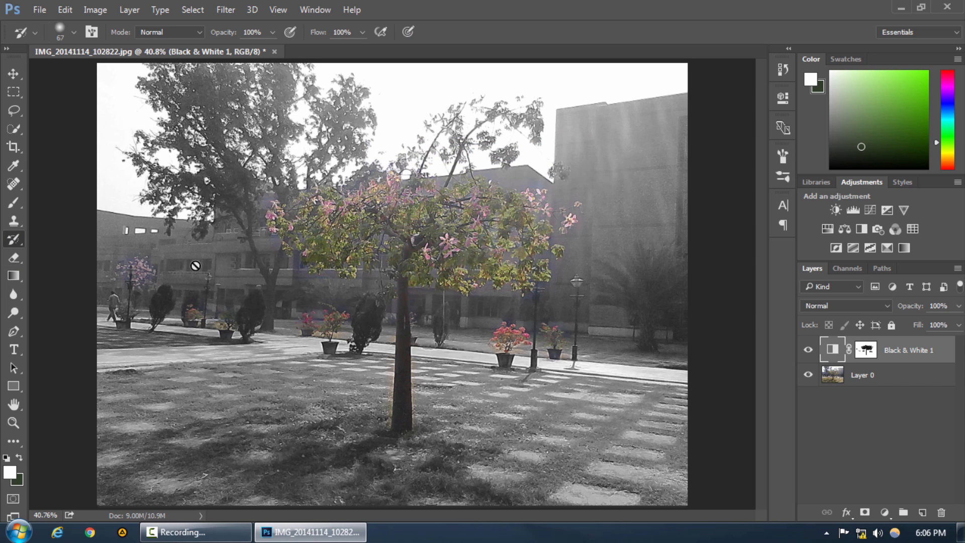
click(863, 375)
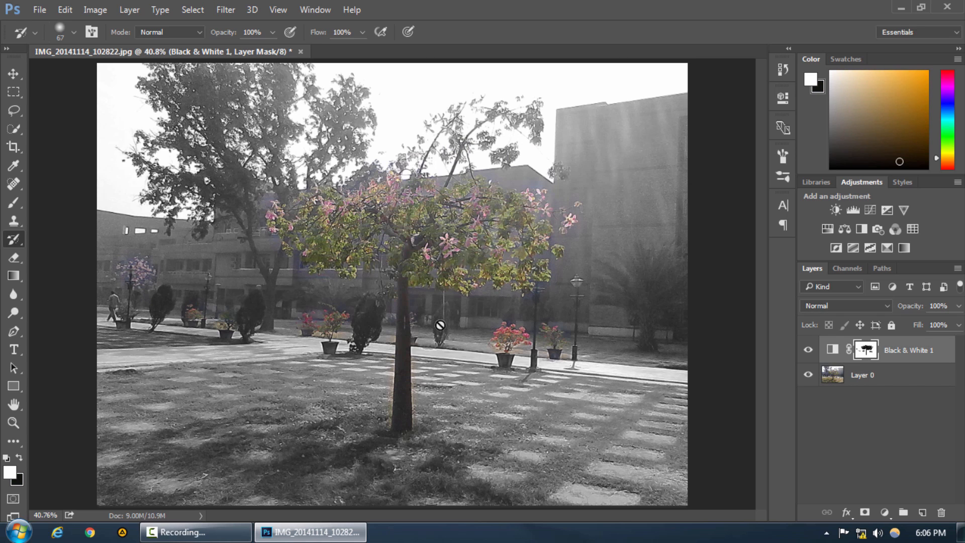
mouse_move(134, 272)
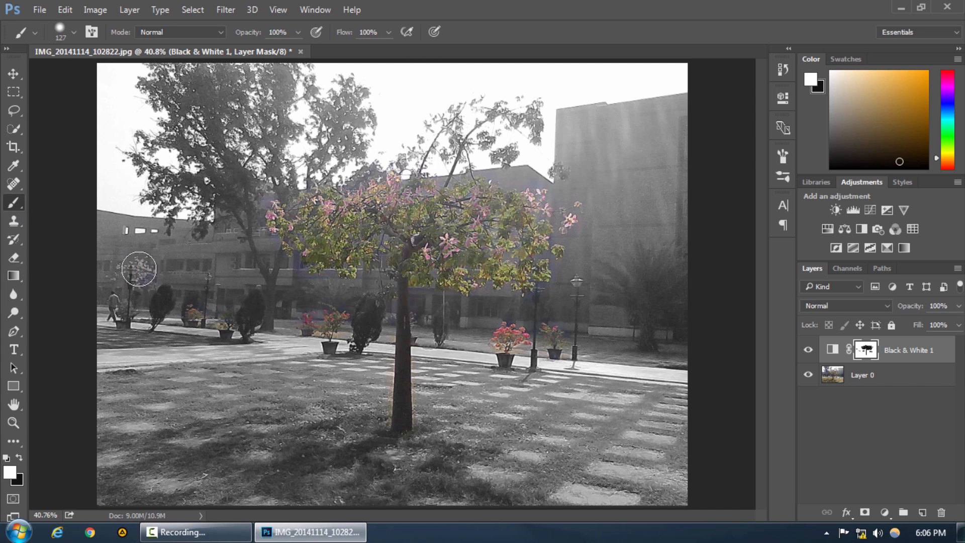
drag(139, 268, 257, 340)
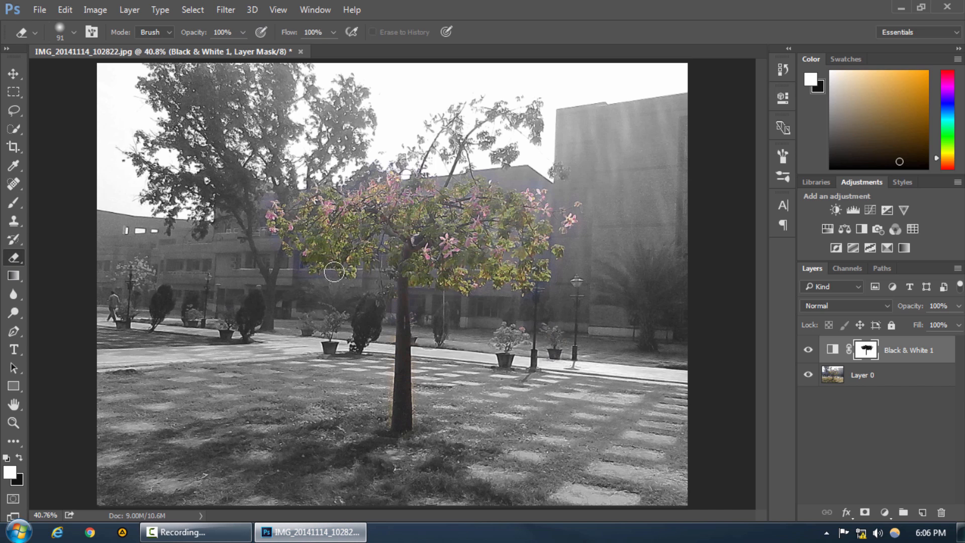
mouse_move(438, 420)
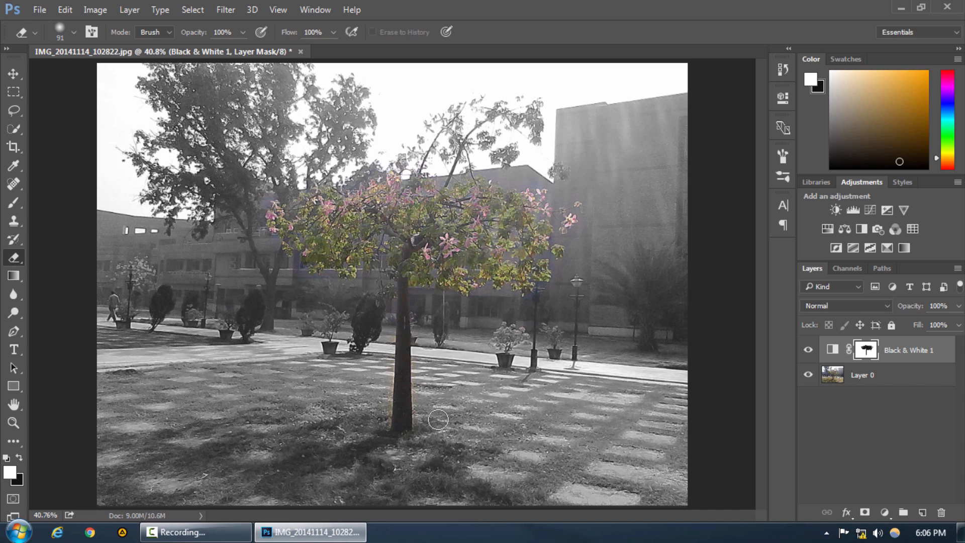
double_click(867, 350)
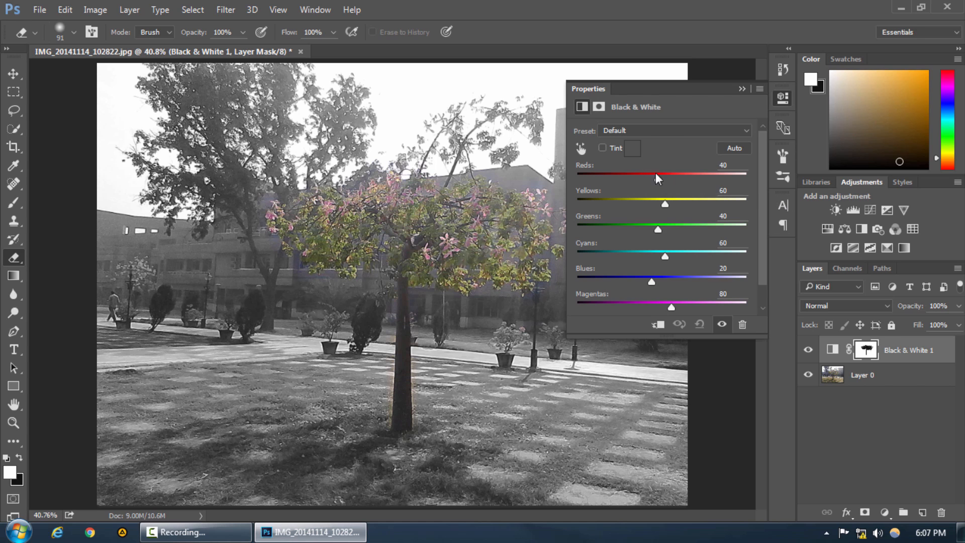
Step: Set the Black & White mix to Reds 85, Greens 192 and Blues 20, then close it
drag(658, 178, 673, 178)
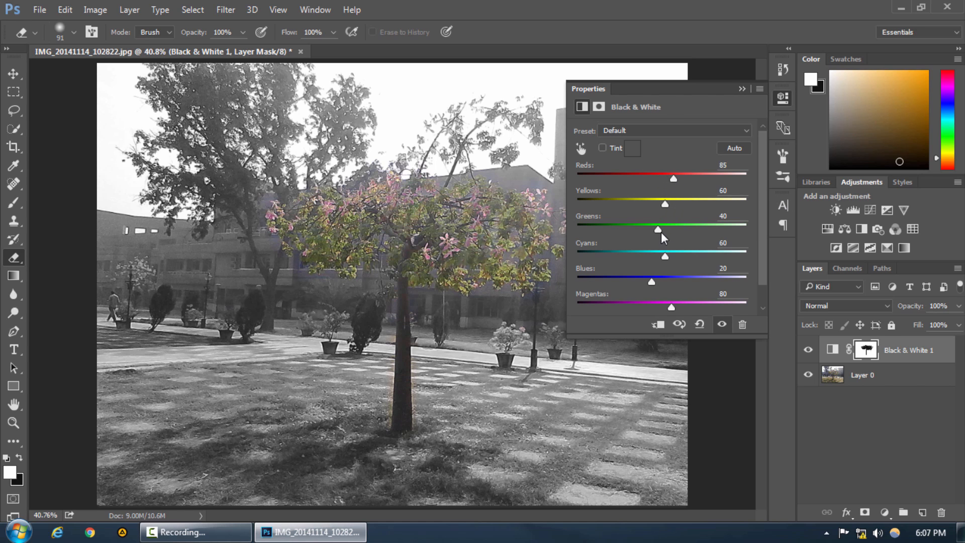
drag(659, 230, 696, 230)
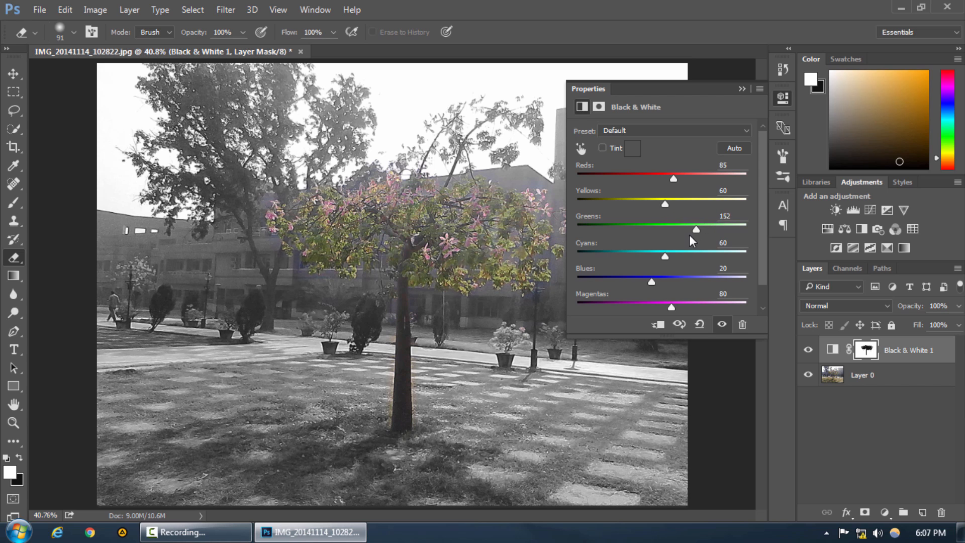
drag(696, 230, 619, 229)
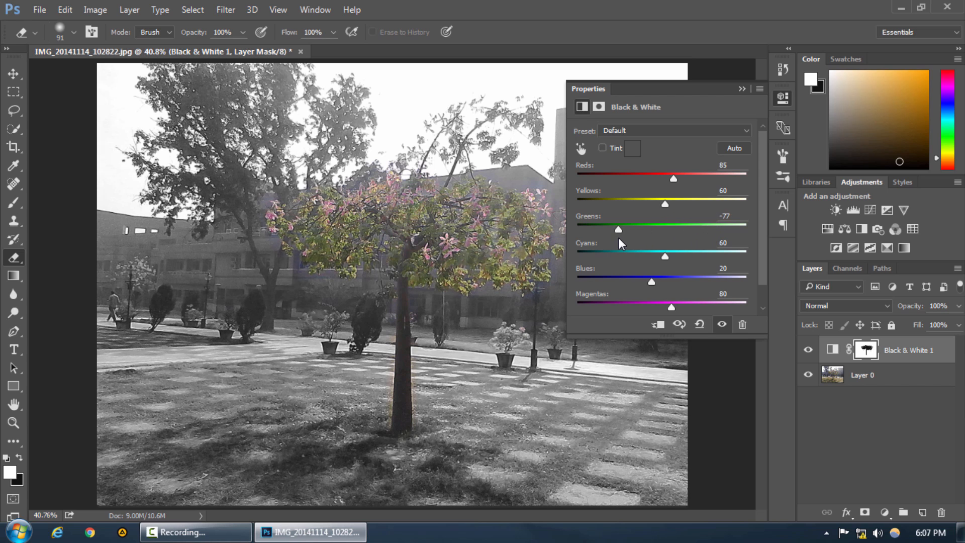
drag(619, 230, 714, 230)
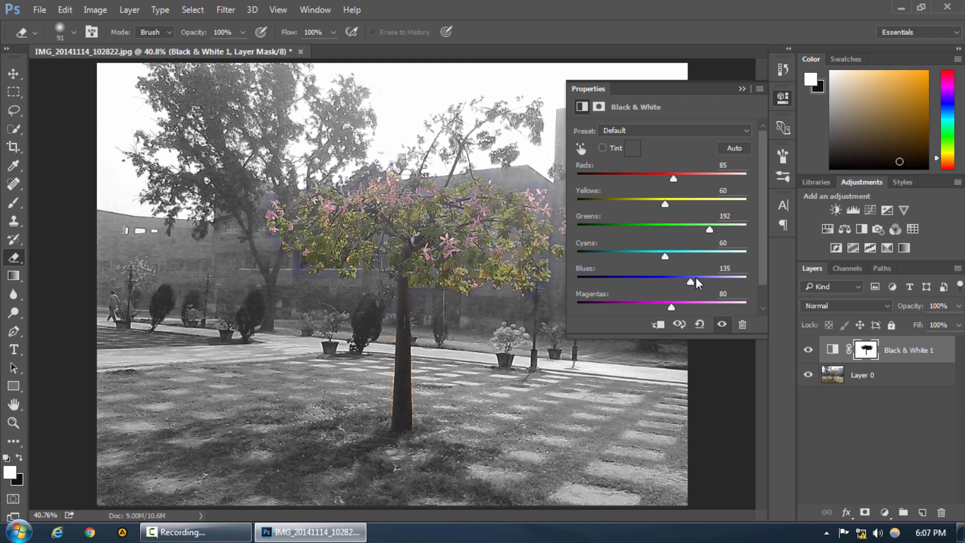
drag(689, 282, 660, 282)
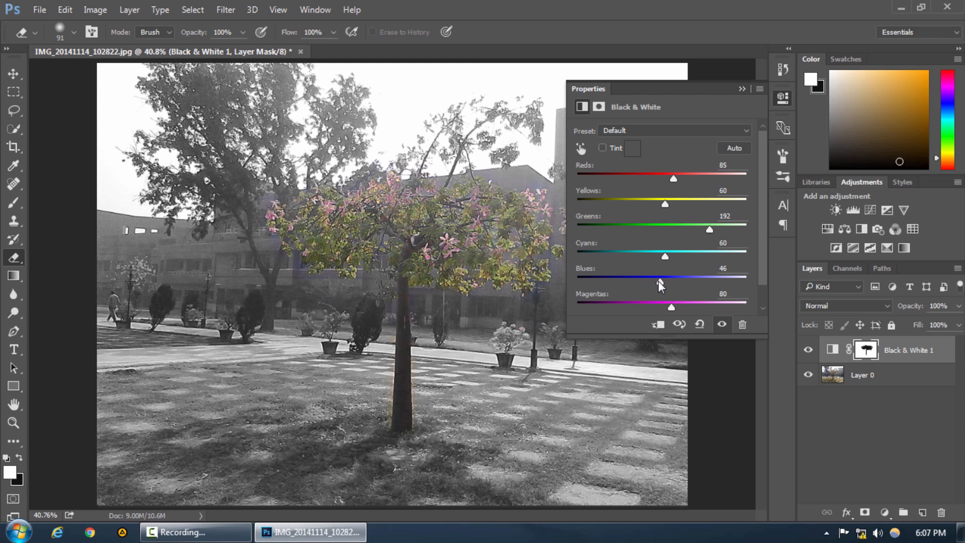
drag(664, 281, 652, 281)
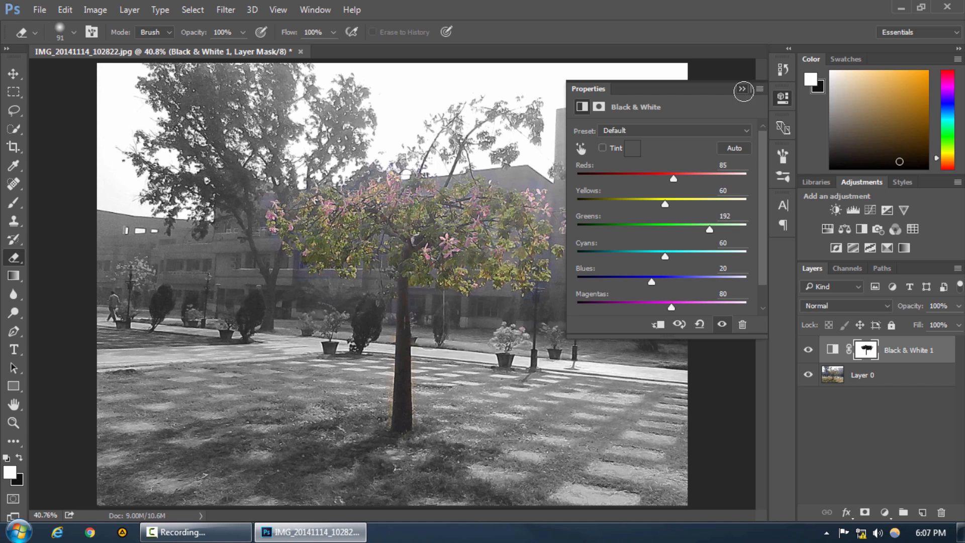
click(95, 10)
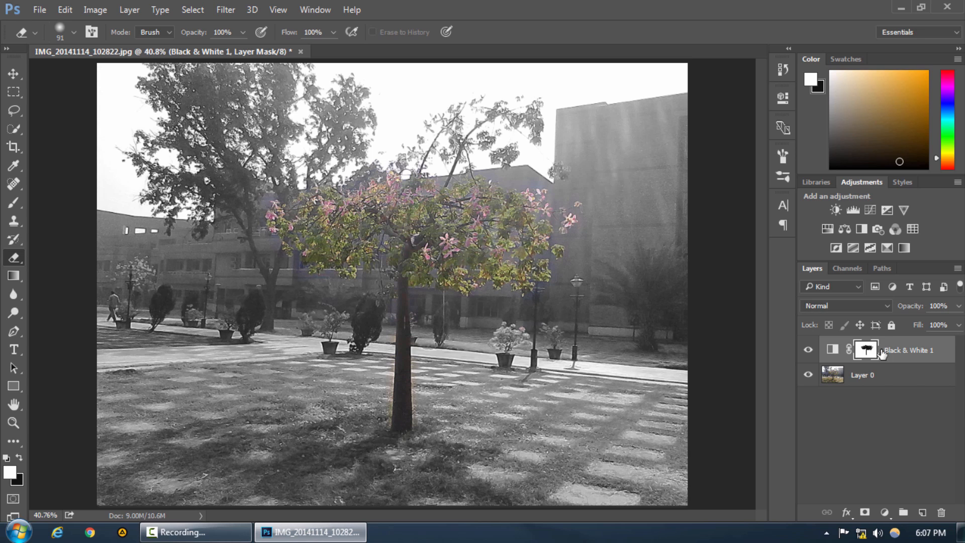
mouse_move(748, 350)
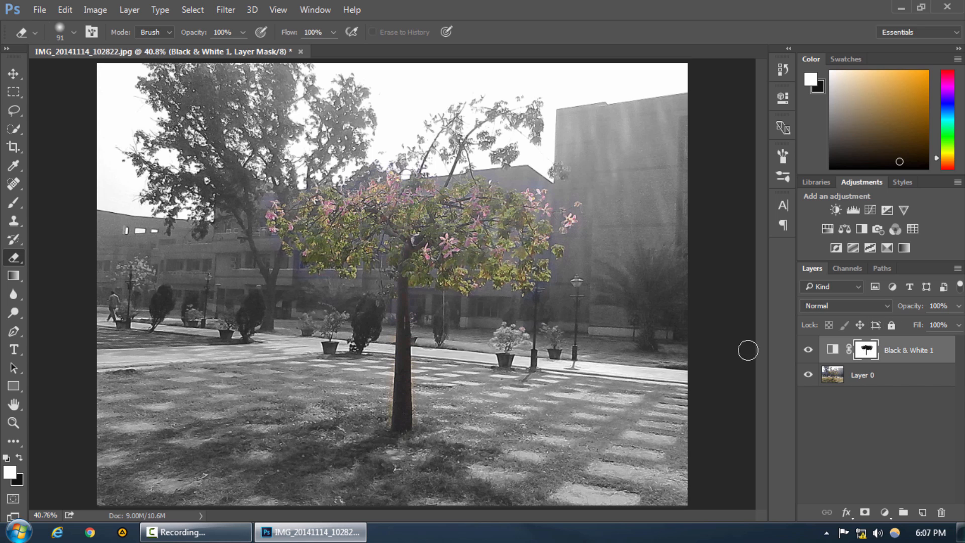